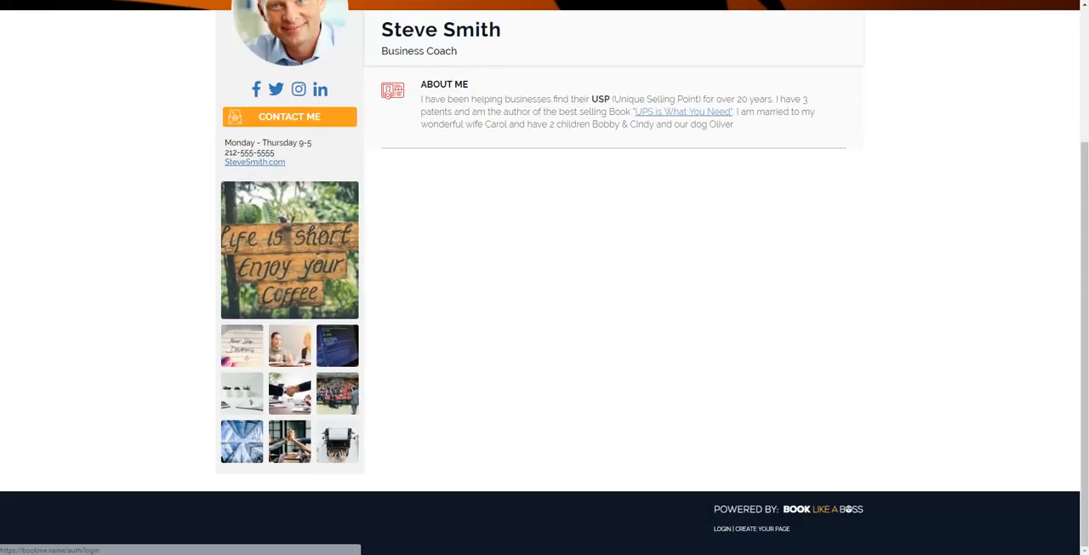
Toggle the footer's Login/Create Your Page links off and back on, leaving them enabled.
click(57, 238)
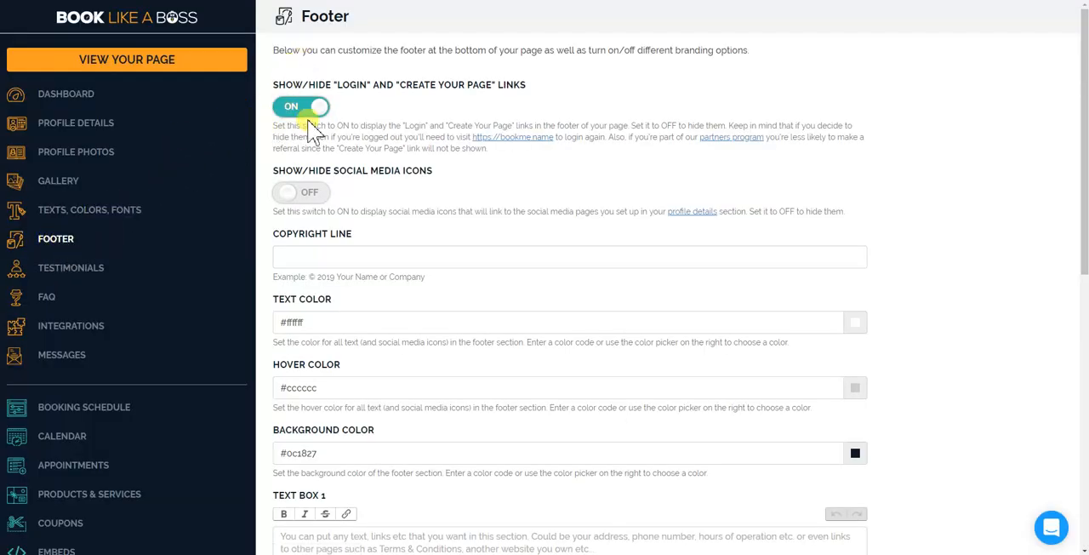
mouse_move(519, 106)
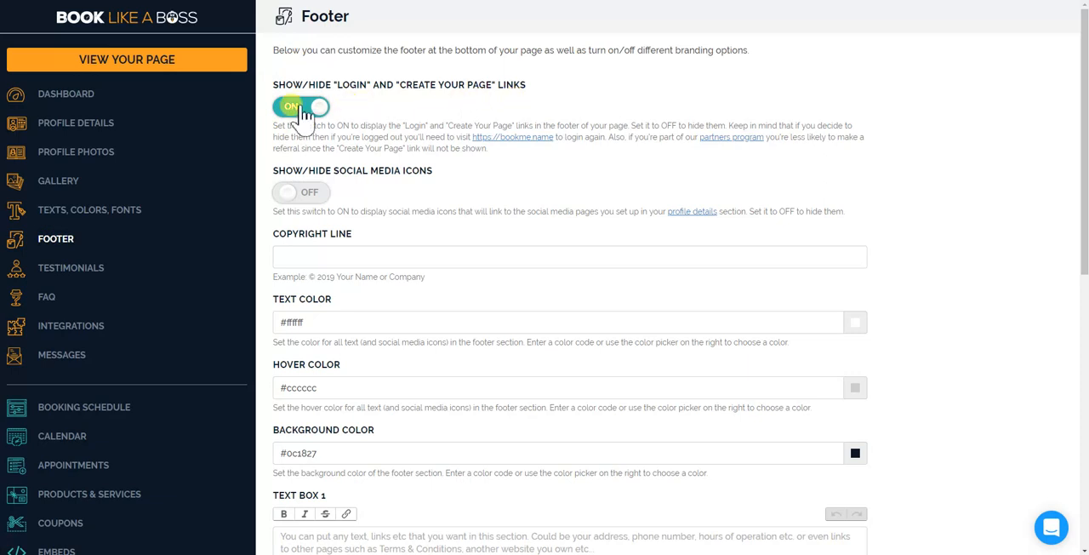
click(300, 106)
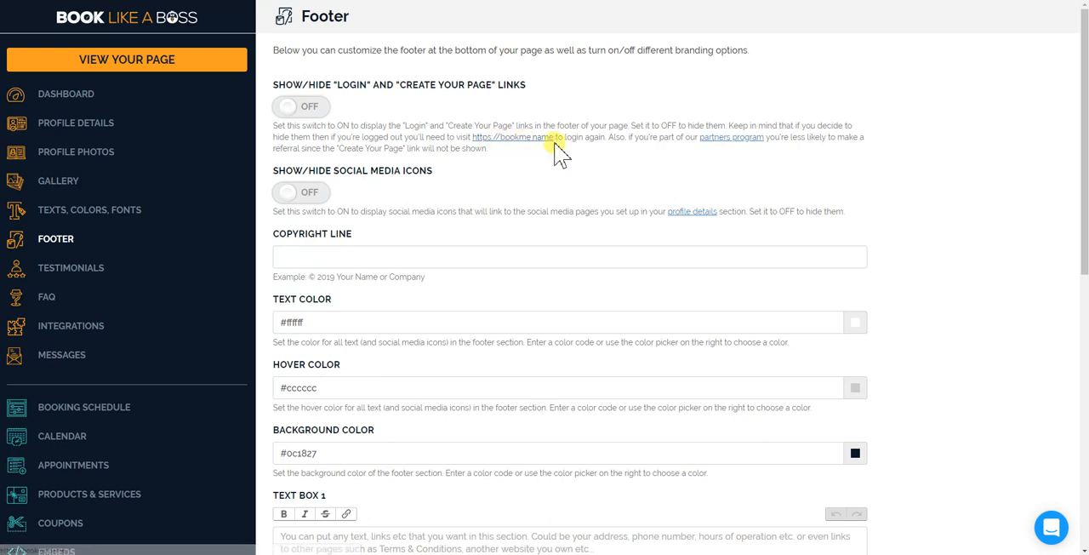
click(290, 106)
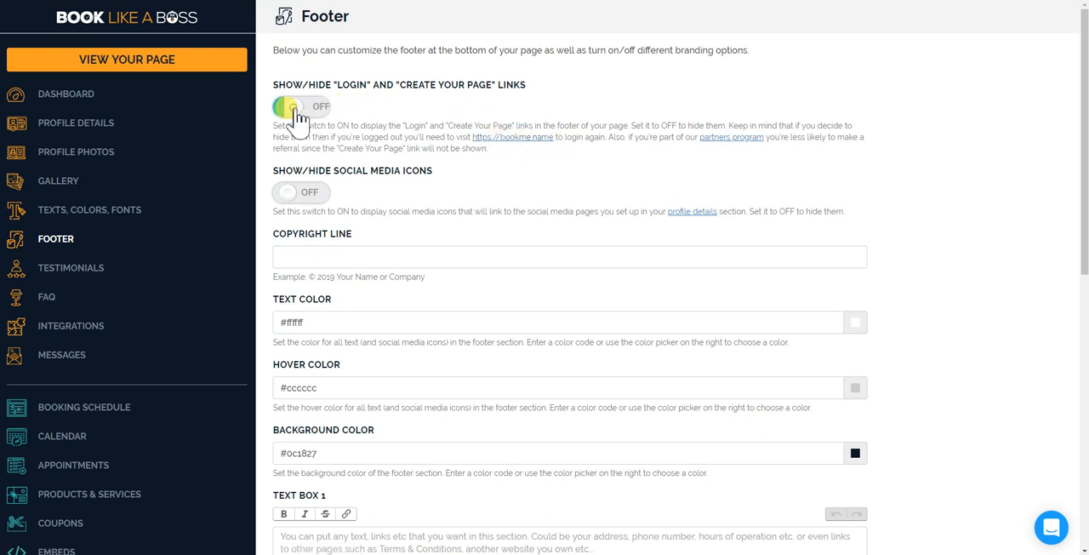
click(301, 106)
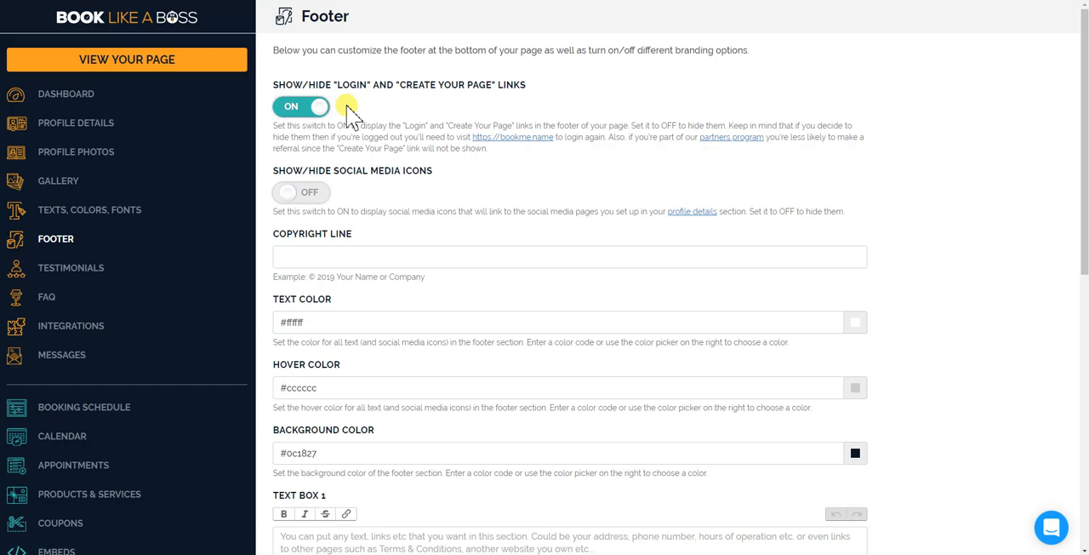
click(126, 59)
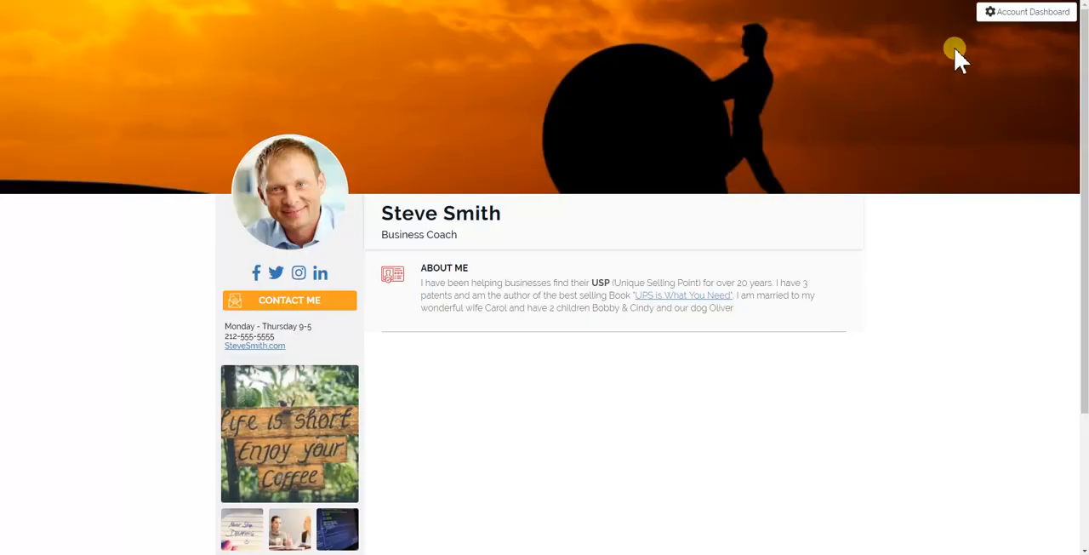
Scroll down the public booking page to inspect the footer's powered-by branding.
scroll(down, 3)
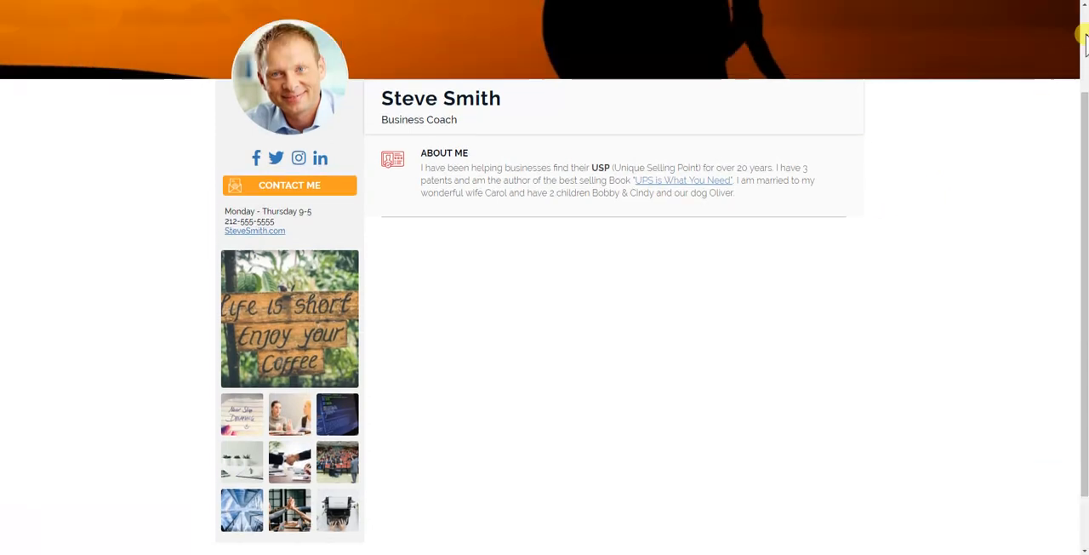
scroll(down, 3)
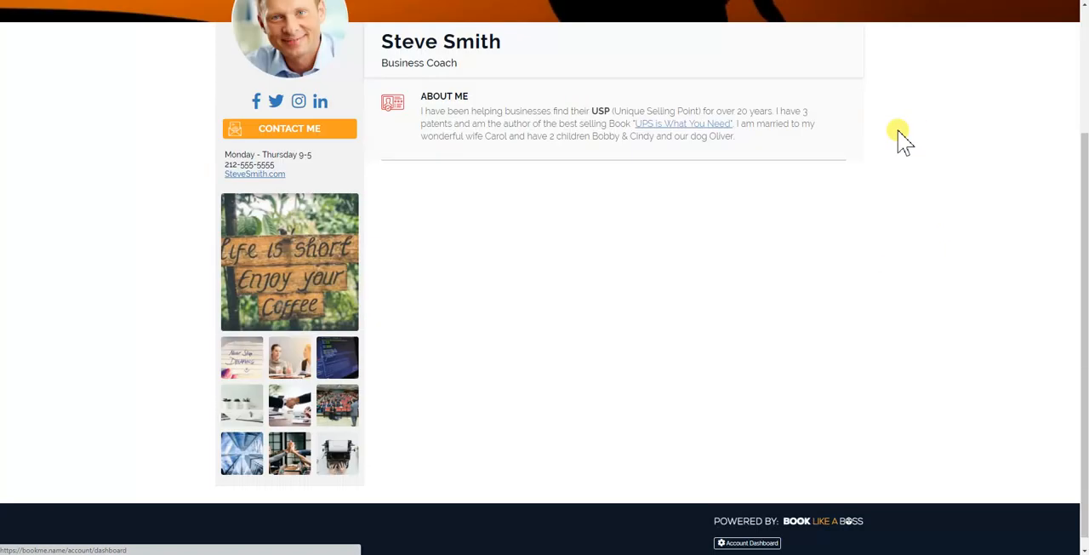
scroll(down, 3)
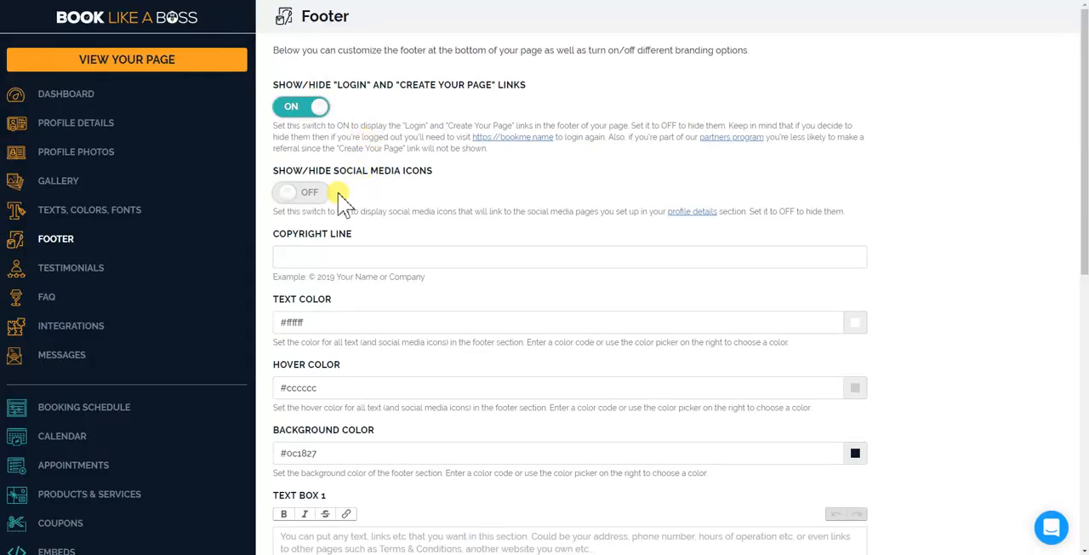
Enable social media icons, set the copyright line to '© 2019 Steve Smith', and save.
scroll(down, 3)
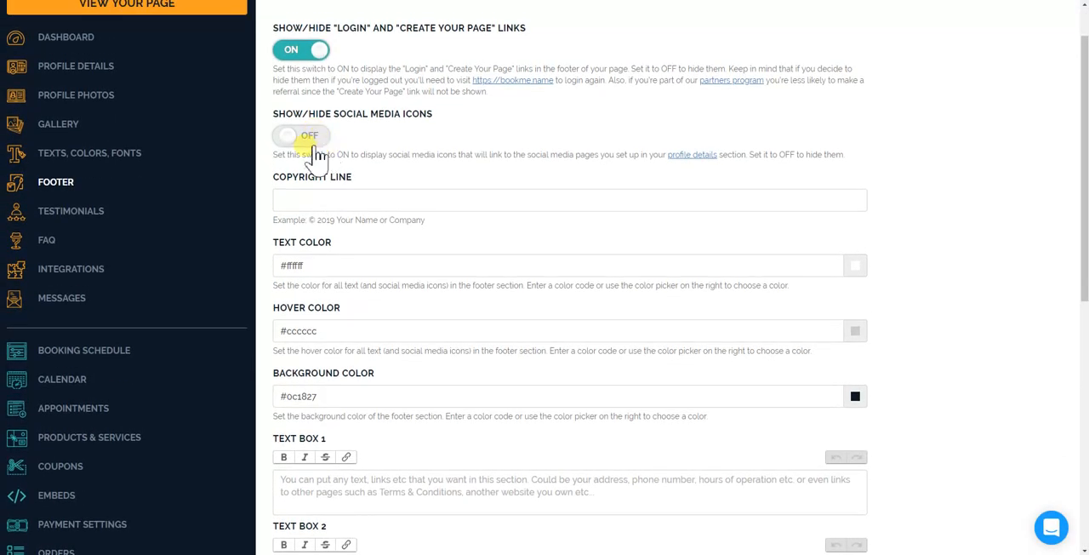
click(300, 135)
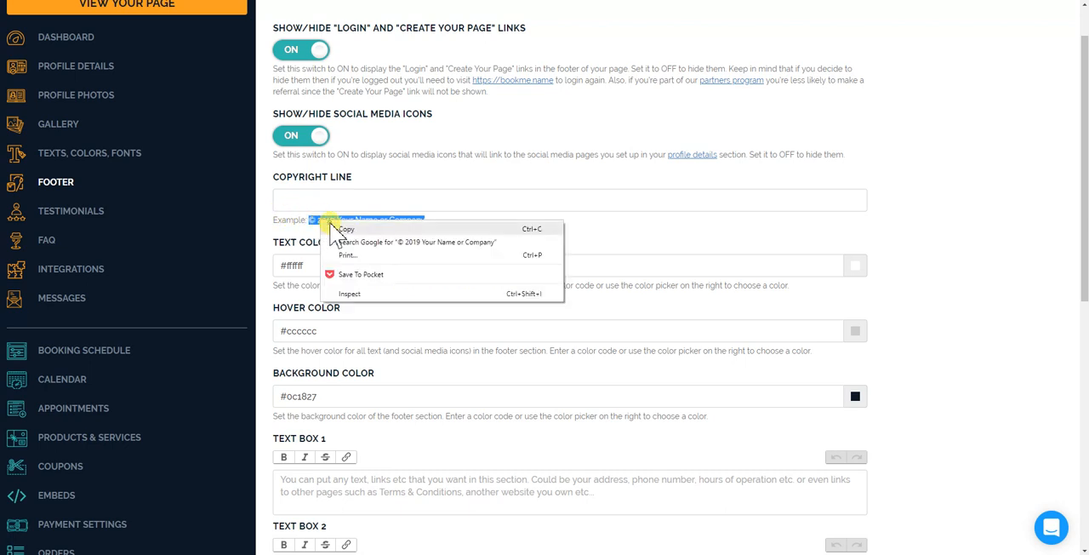
text(v)
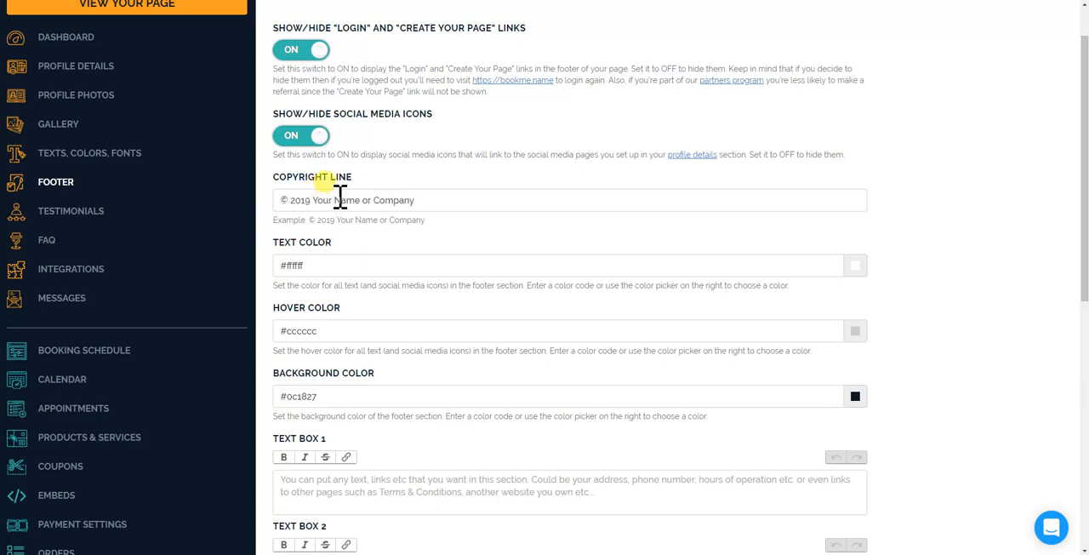
double_click(340, 200)
text(© 2019 Steve Smith)
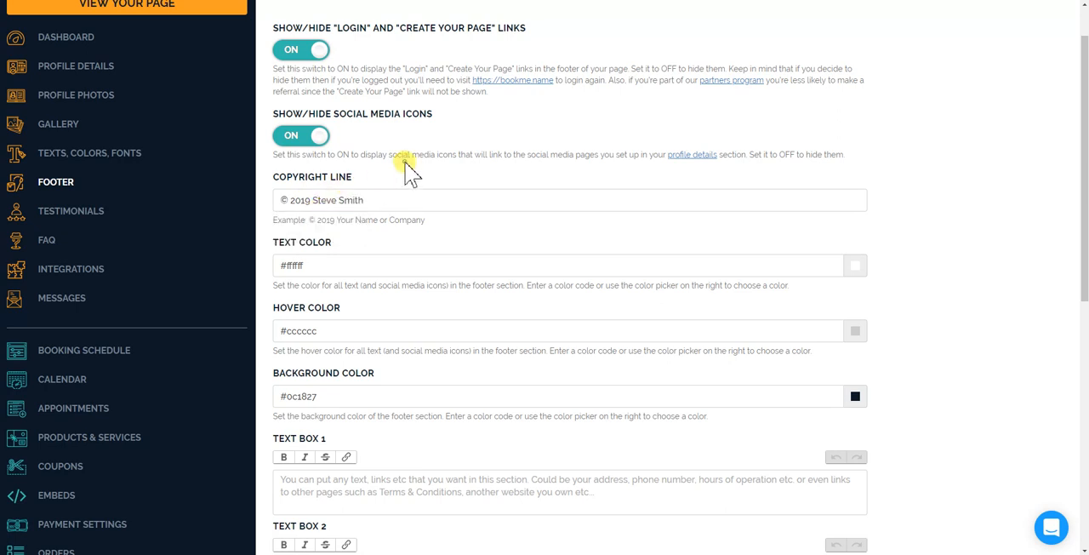
scroll(down, 3)
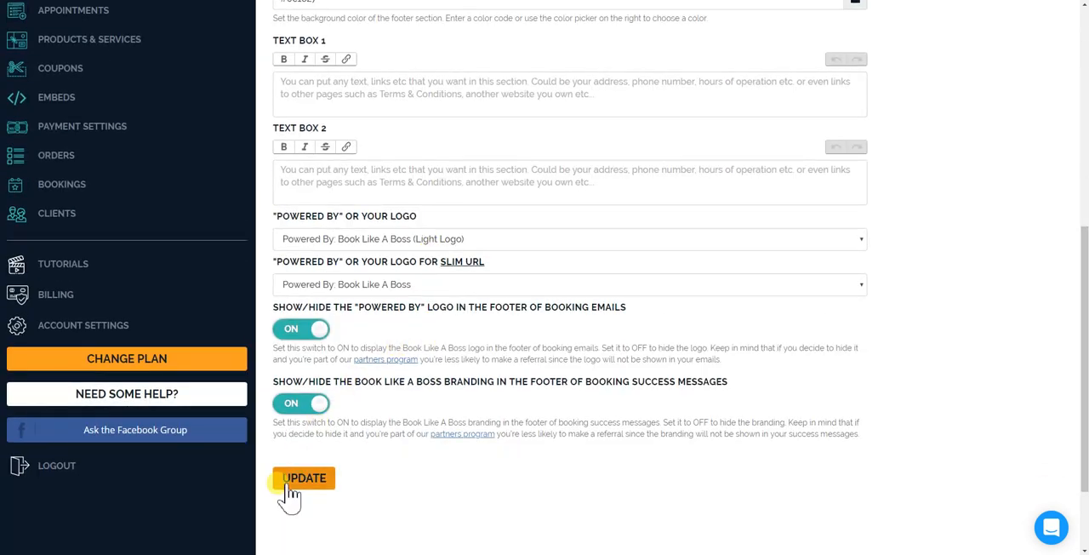
click(303, 477)
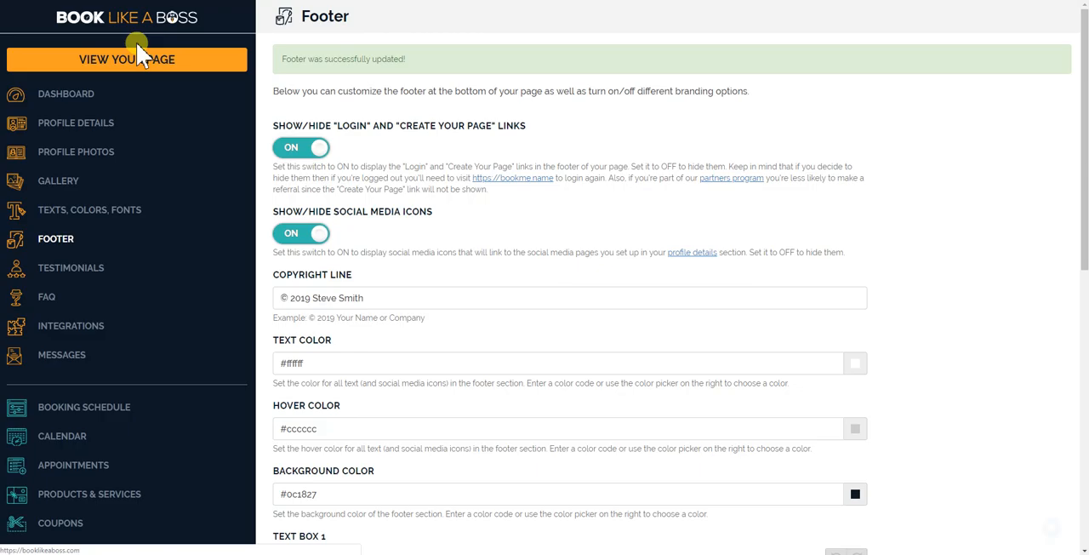
click(126, 59)
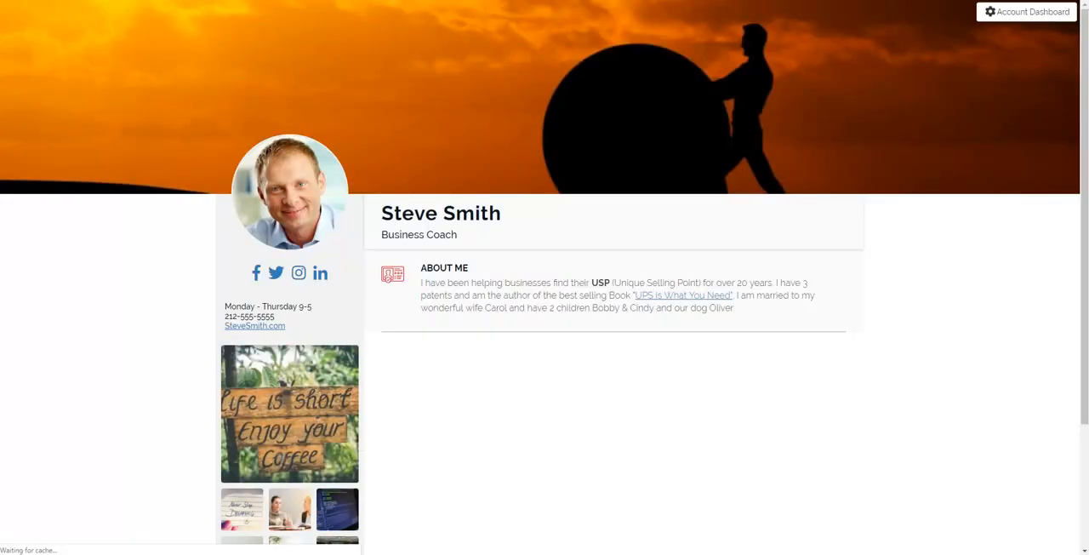
scroll(down, 3)
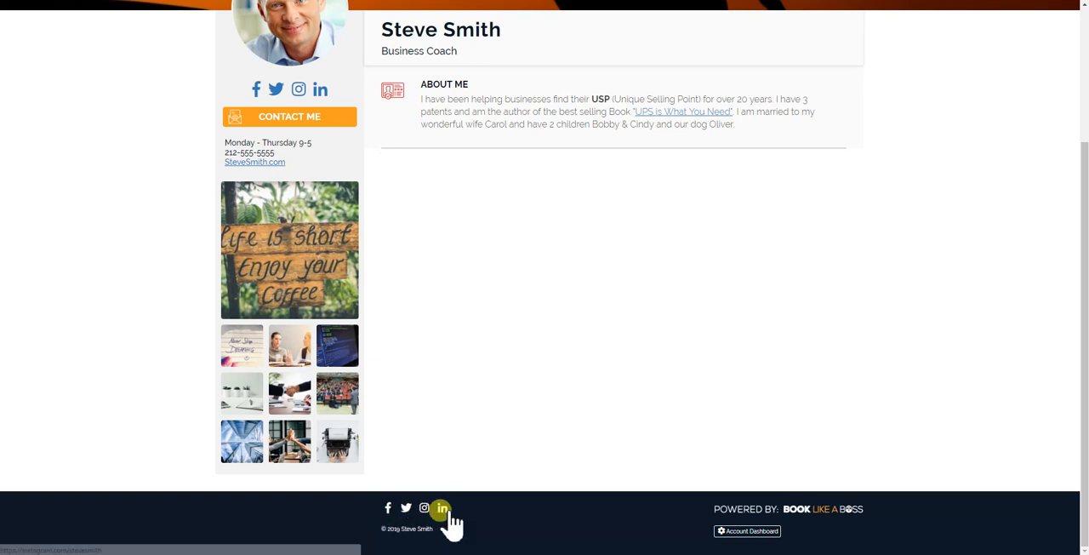
click(746, 531)
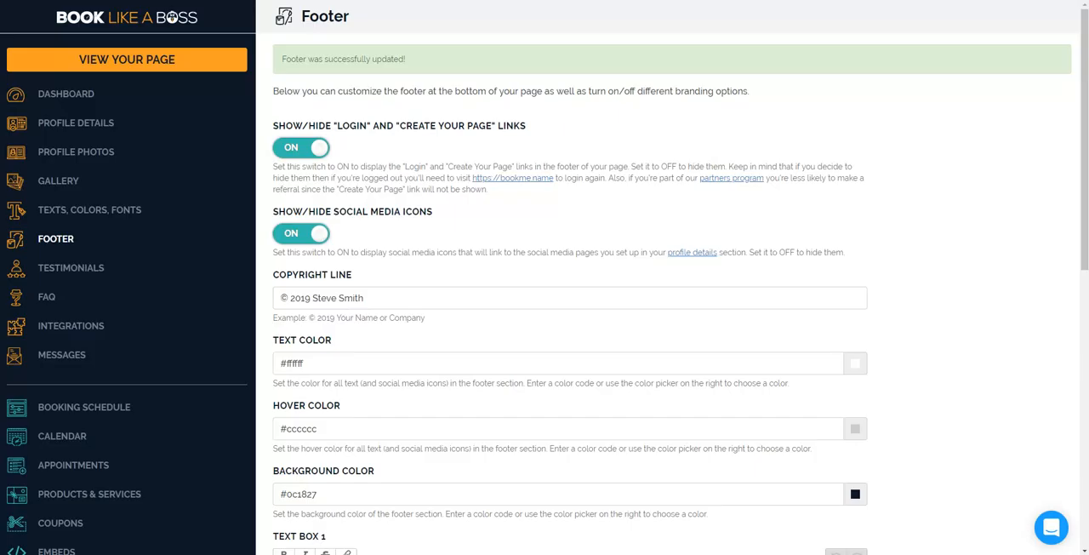
Set footer text colour to pink #debfbf and background to blue #005bdb, then save.
scroll(down, 3)
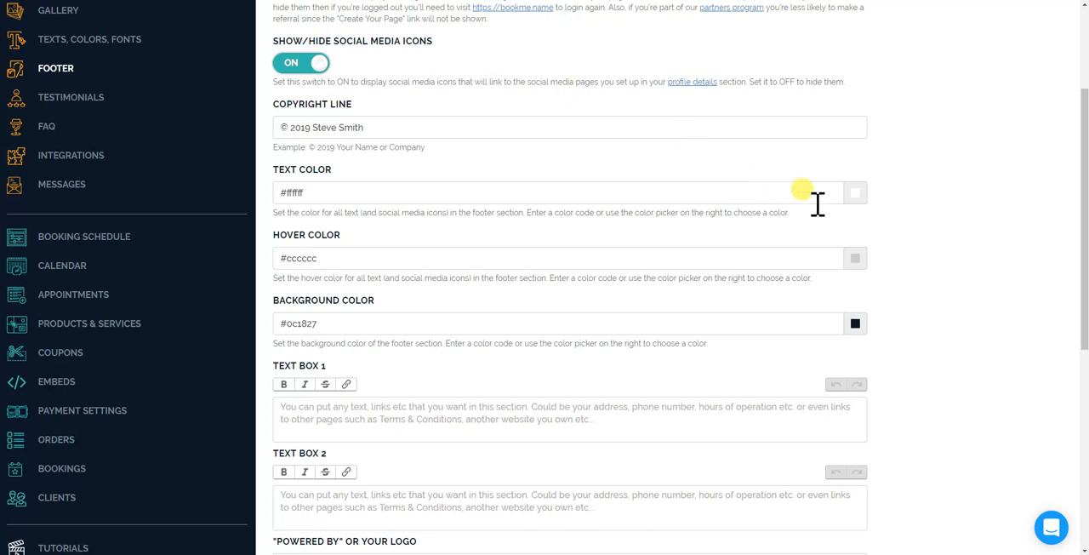
click(855, 192)
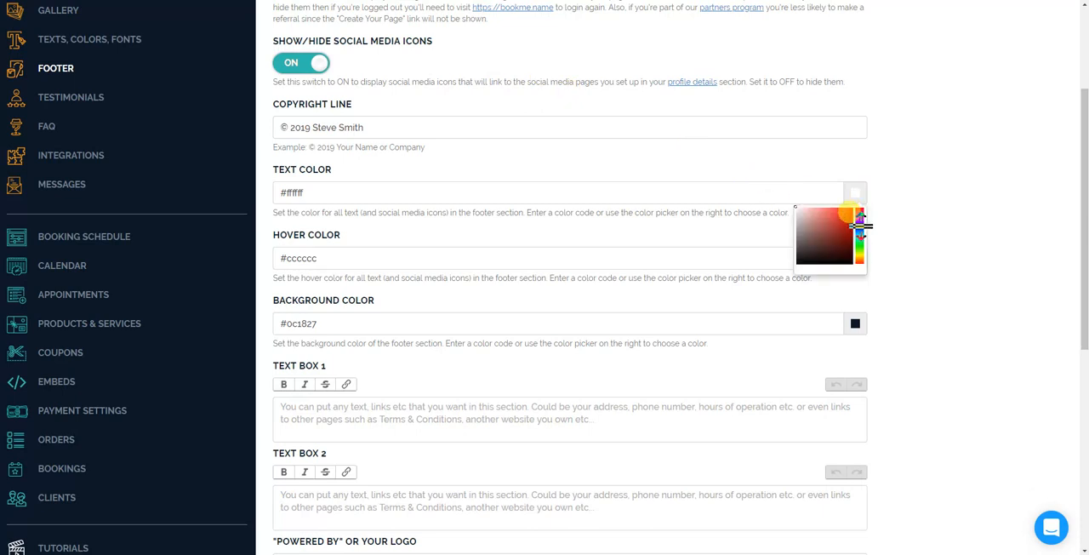
click(807, 221)
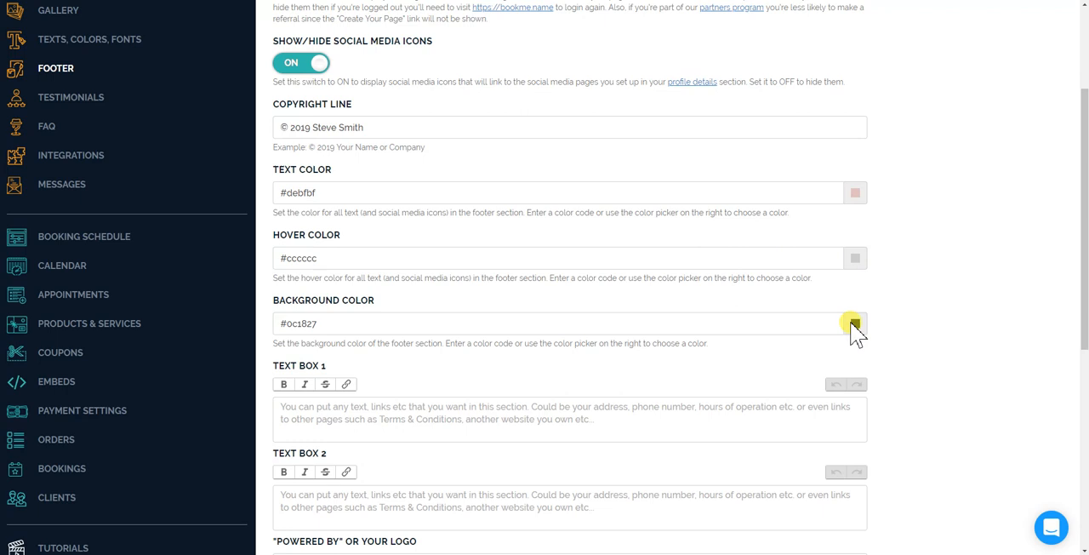
click(855, 323)
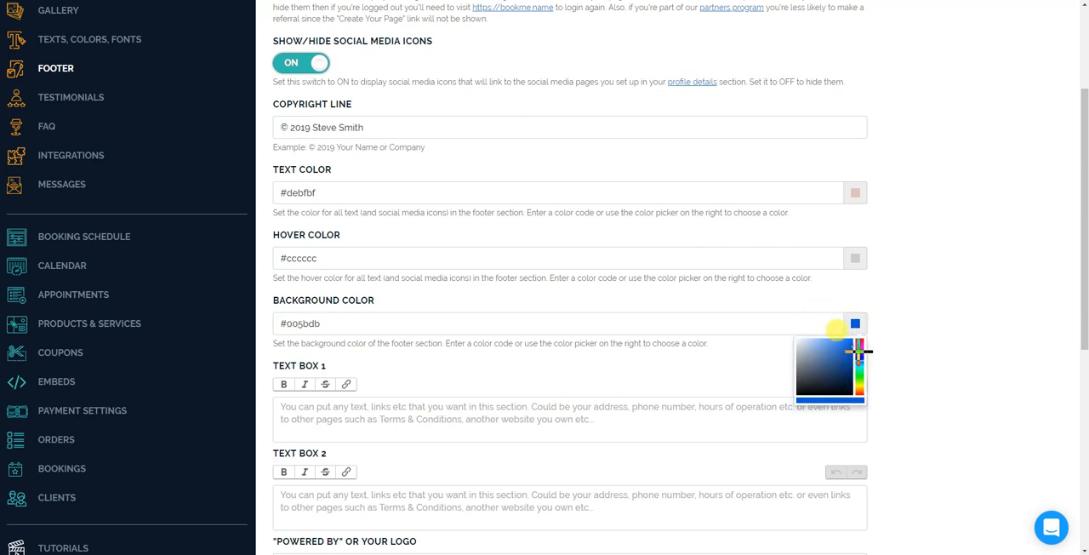
scroll(down, 3)
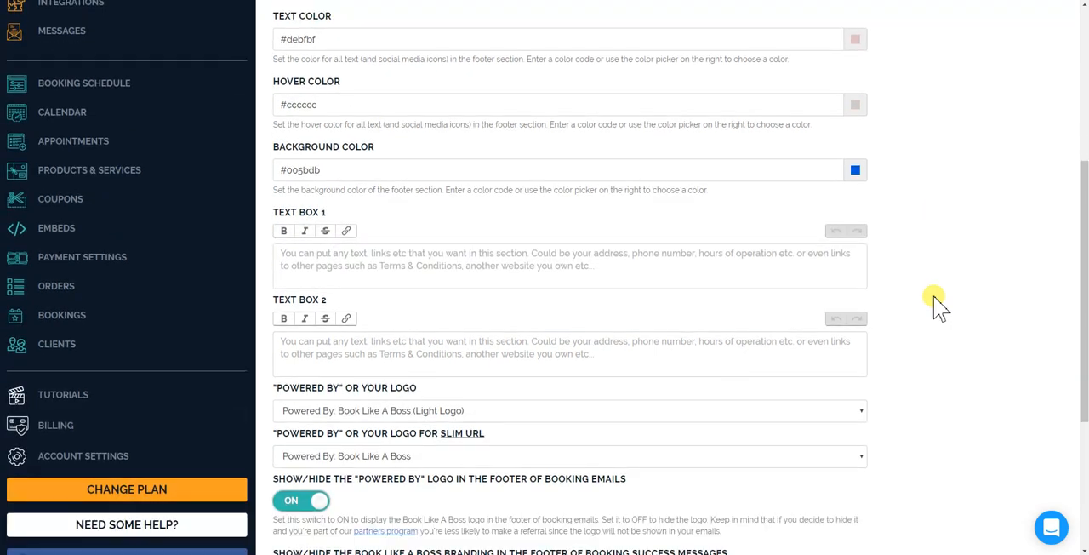
scroll(down, 3)
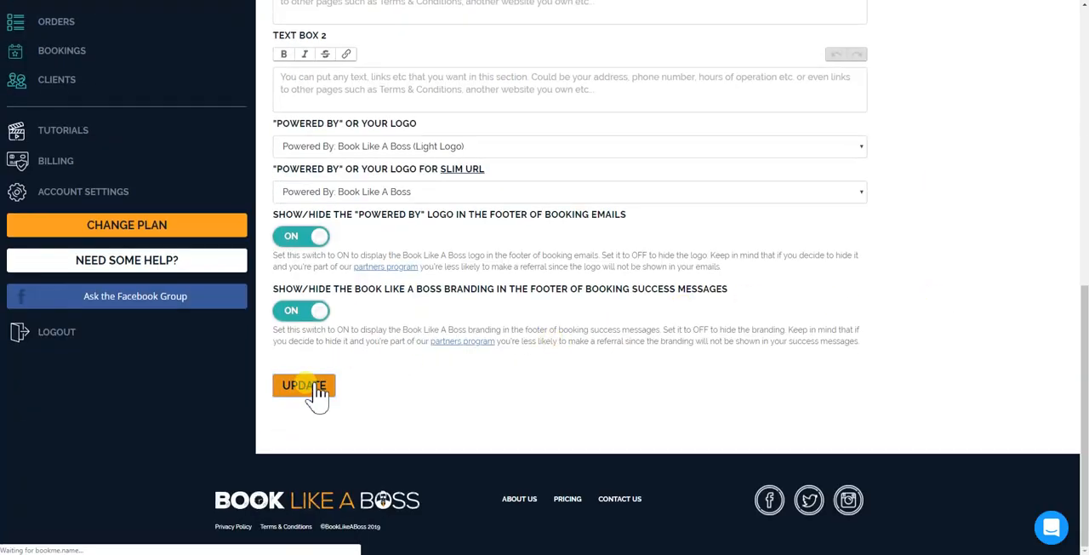
click(304, 385)
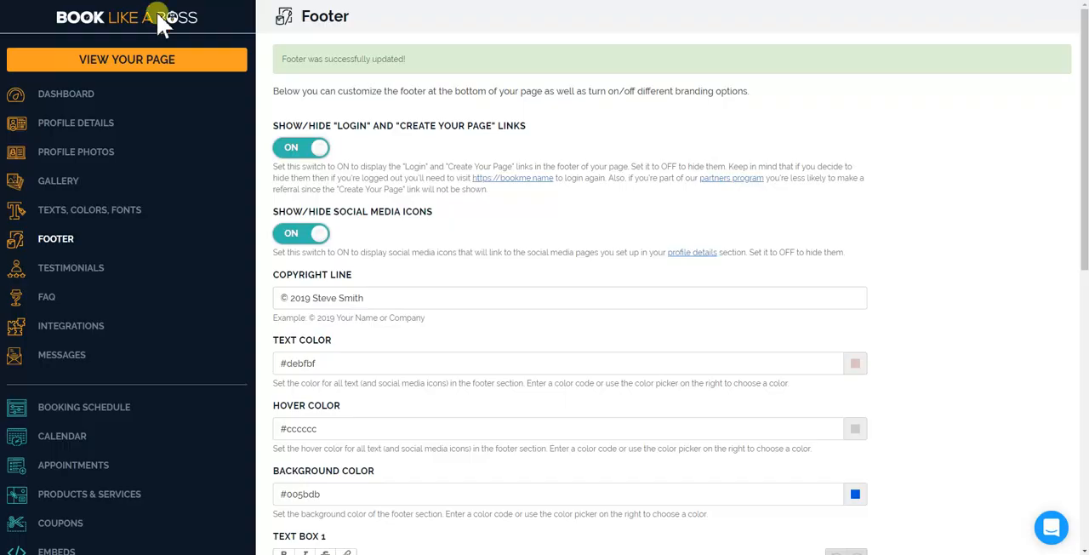
click(127, 60)
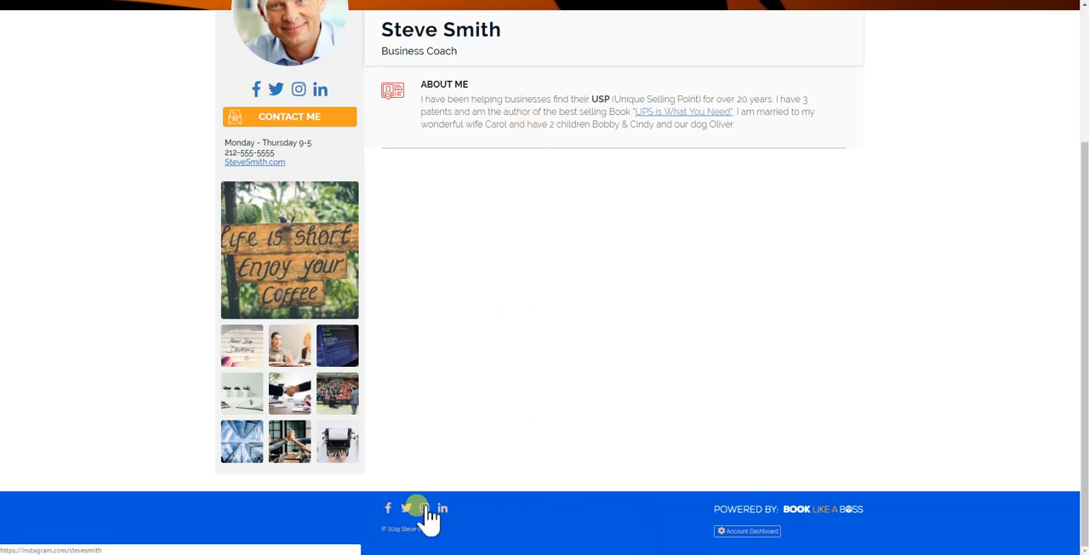
mouse_move(388, 508)
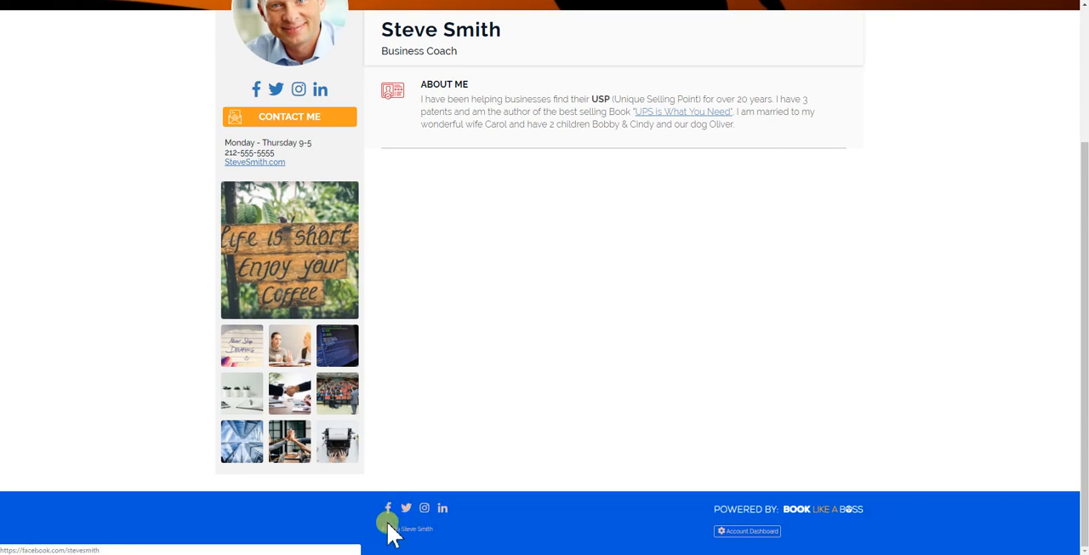
mouse_move(600, 468)
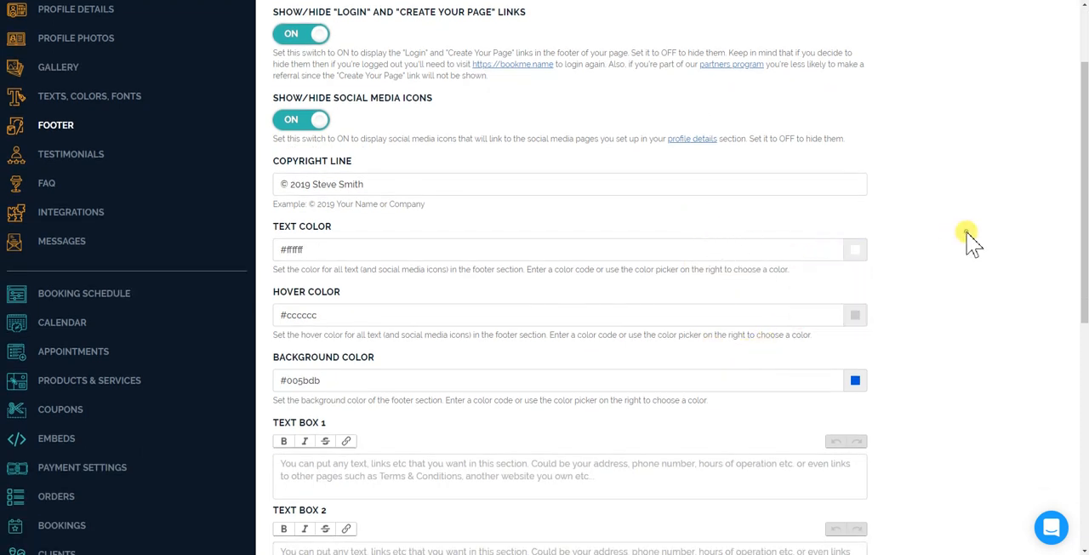
Change the footer background colour to #000000 and update the footer settings.
click(855, 380)
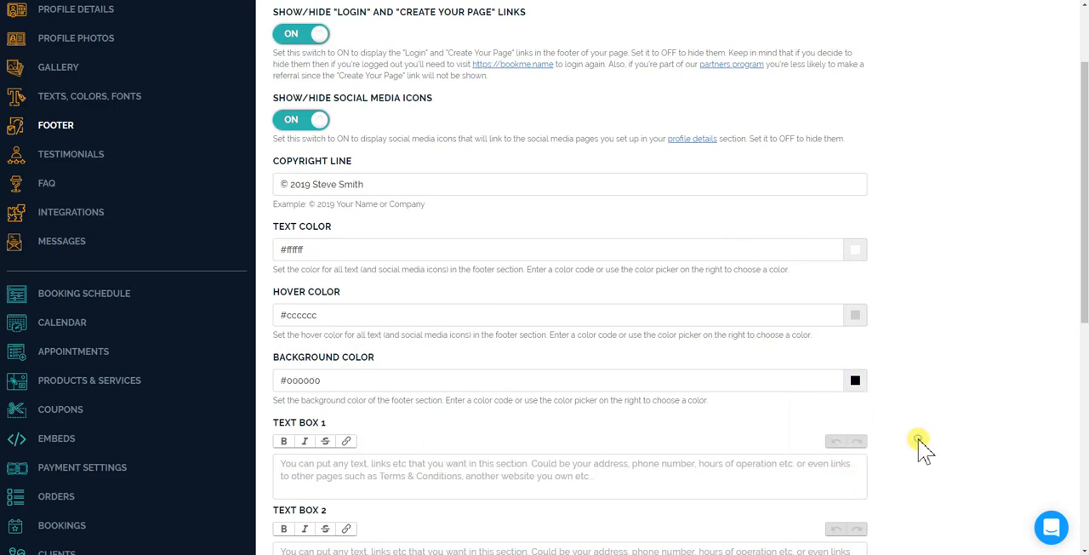
scroll(down, 3)
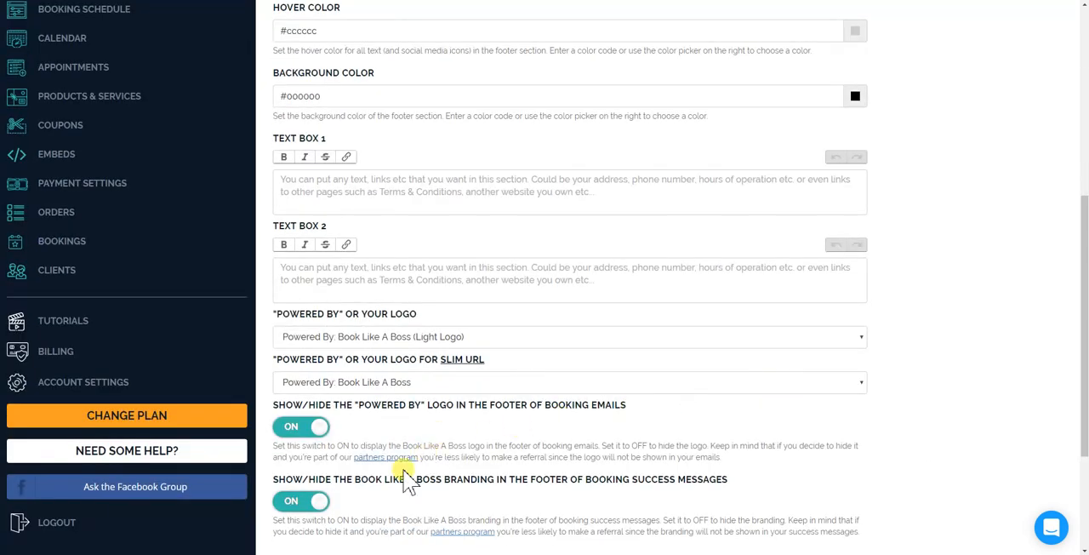
scroll(down, 3)
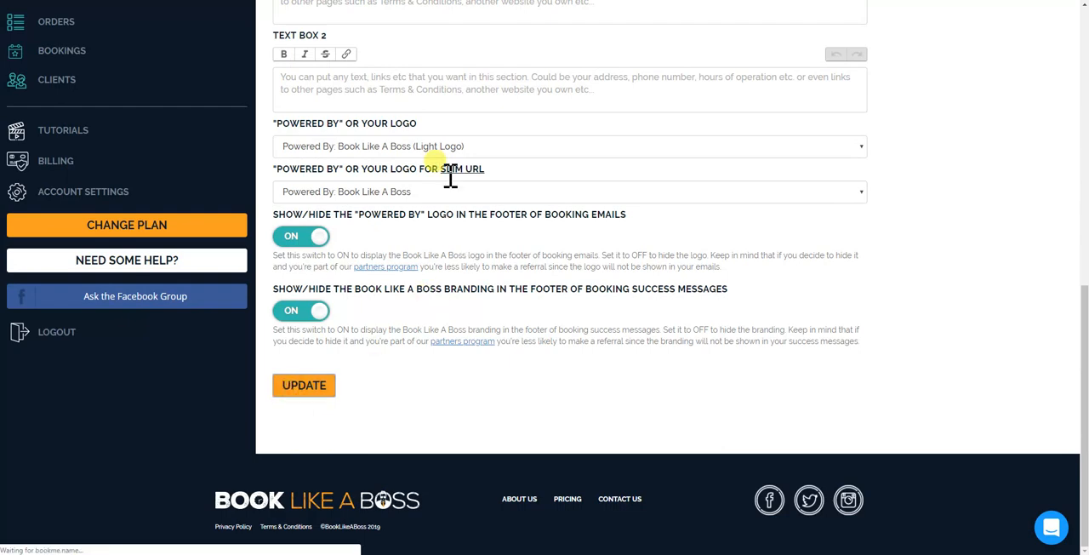
click(304, 384)
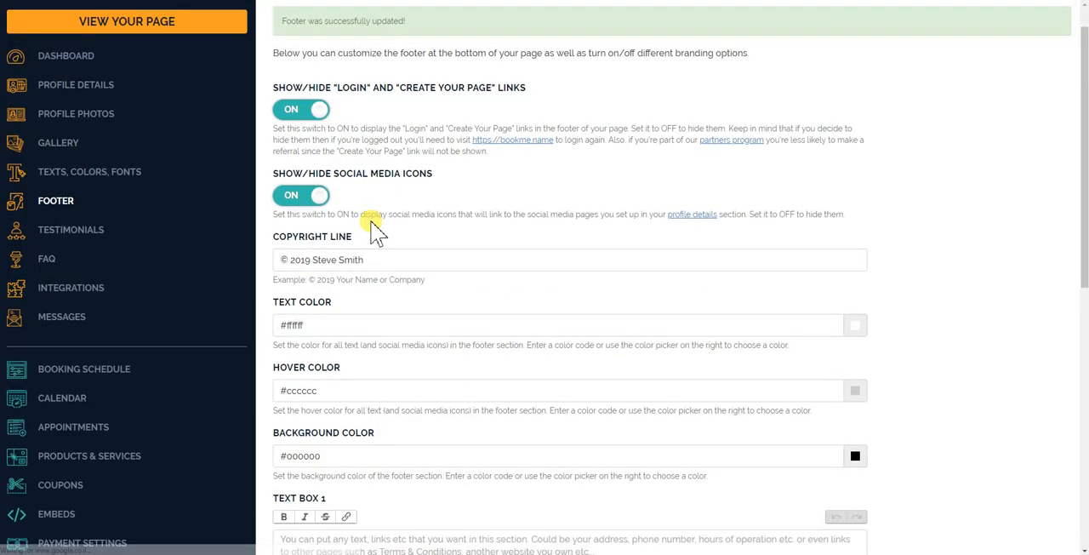
scroll(down, 3)
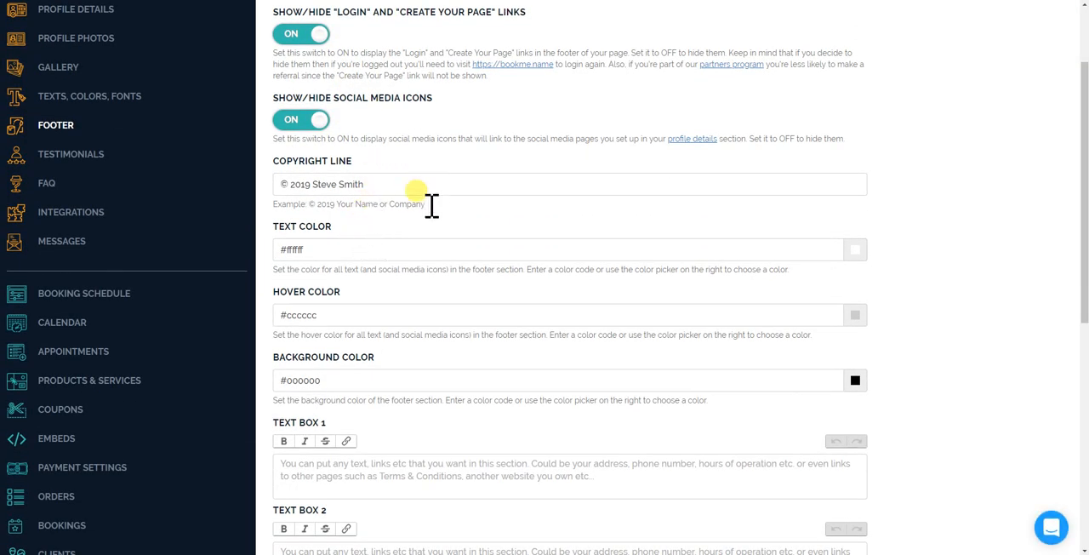
scroll(down, 3)
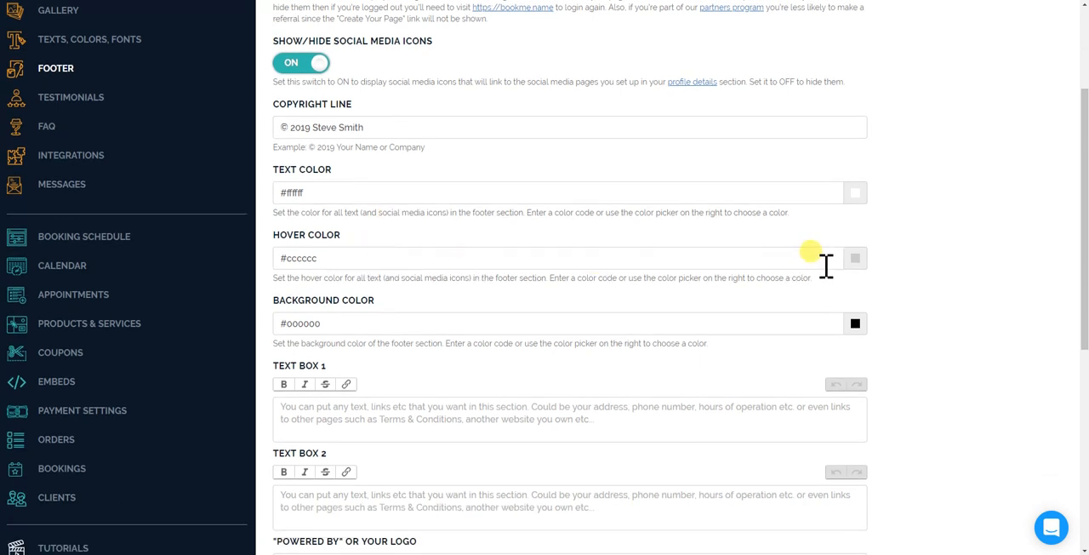
scroll(down, 3)
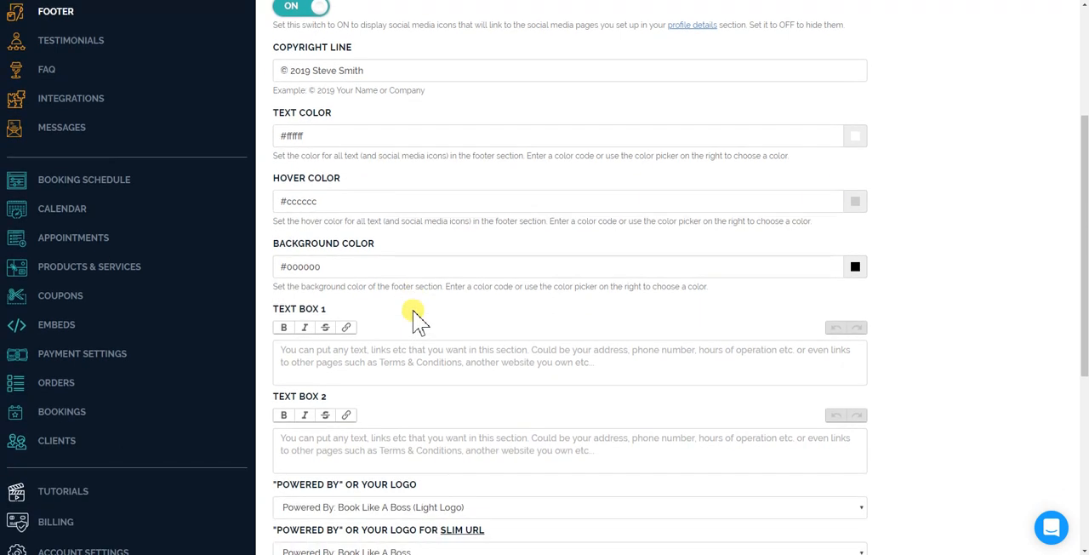
mouse_move(379, 349)
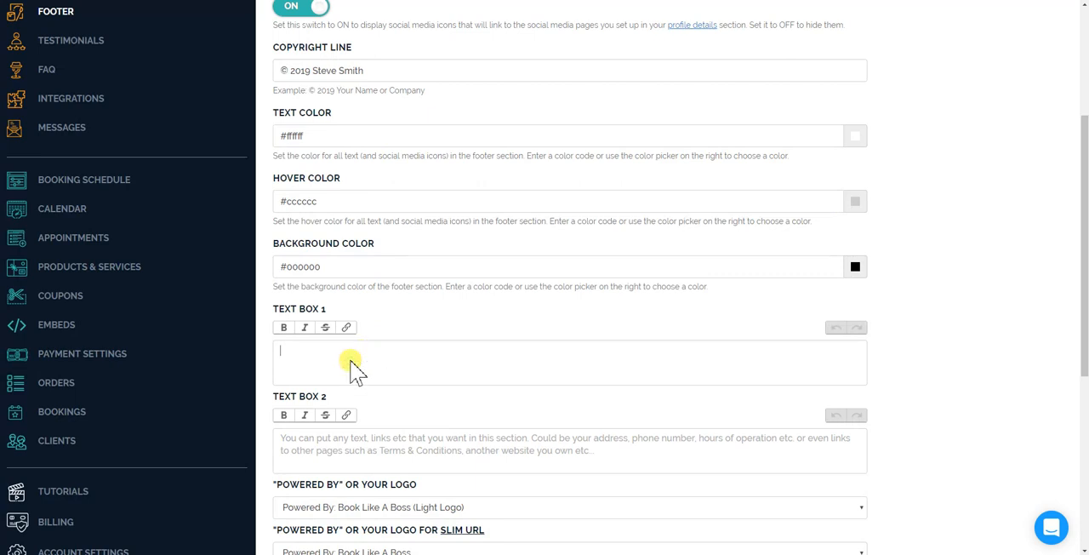
Type 'Thank you so much for visiting my site. Please let me know if I can help you.' into Text Box 1.
text(Thank you sp)
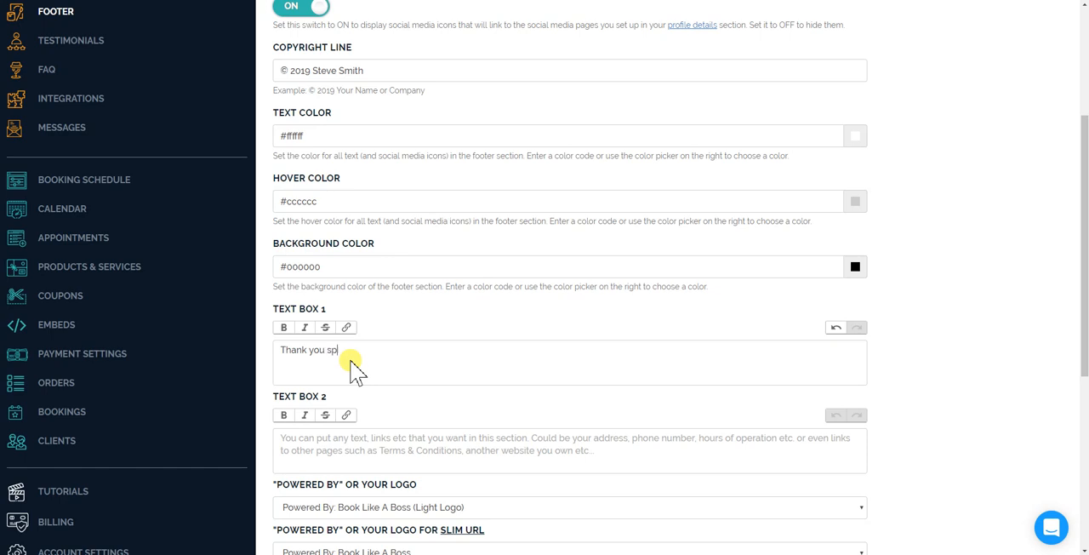
text(o)
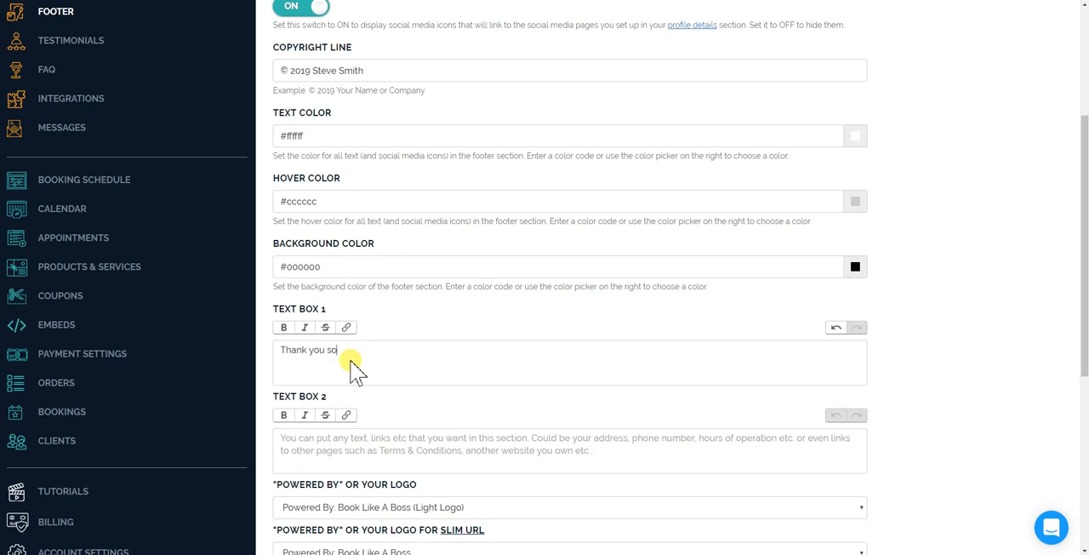
text(much)
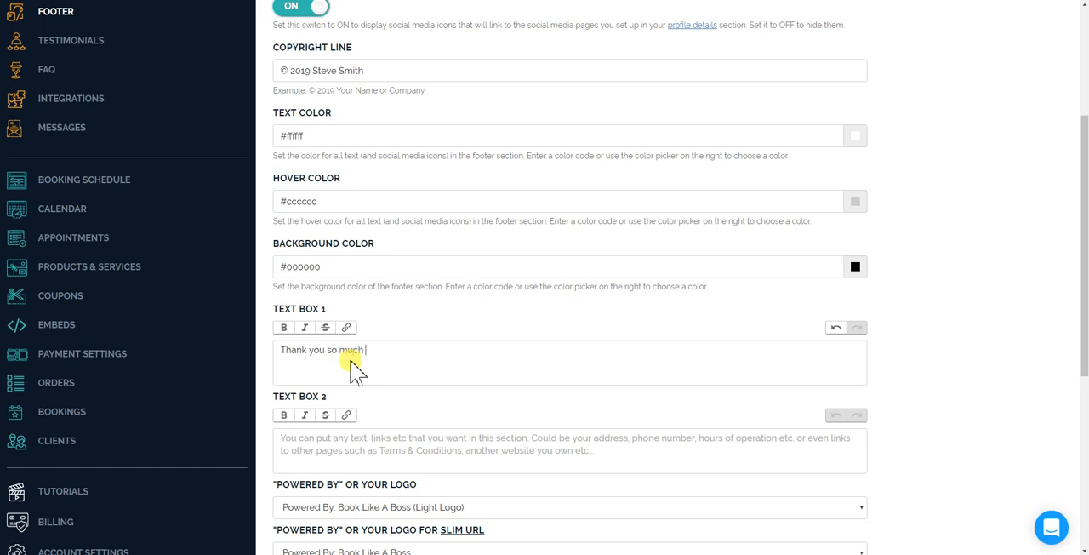
text(for visiting m)
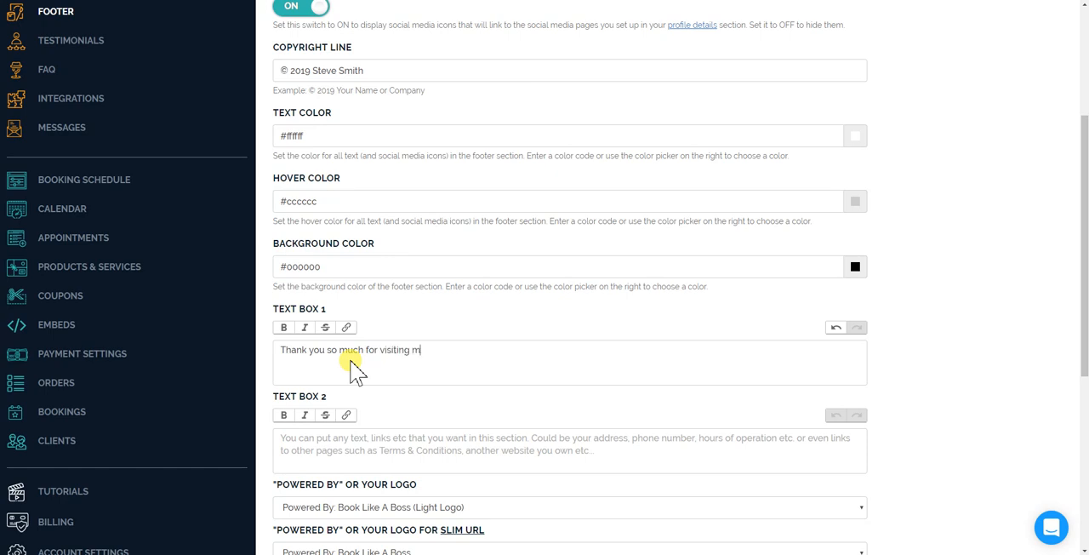
text(y site. Please let)
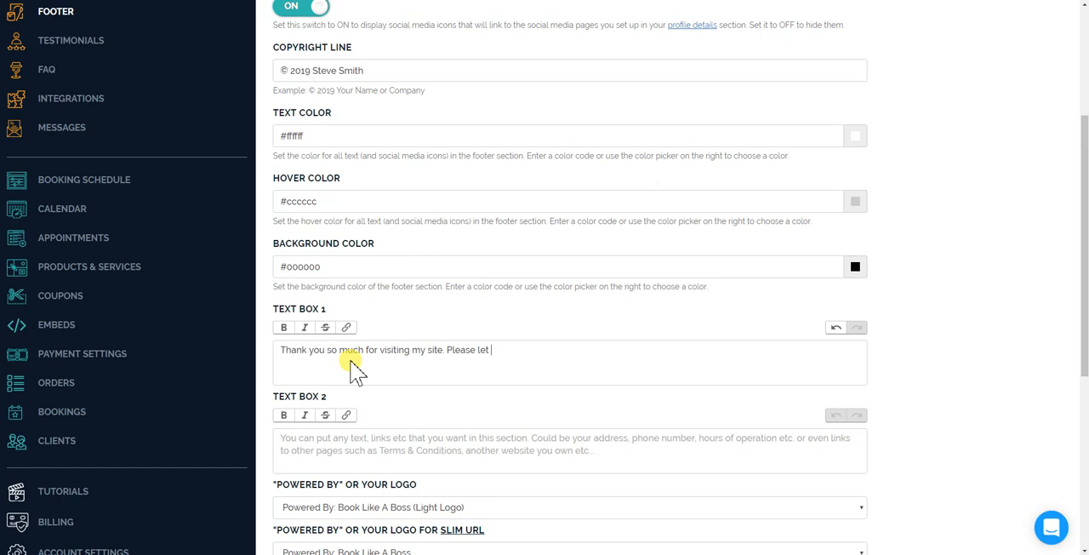
text(me know)
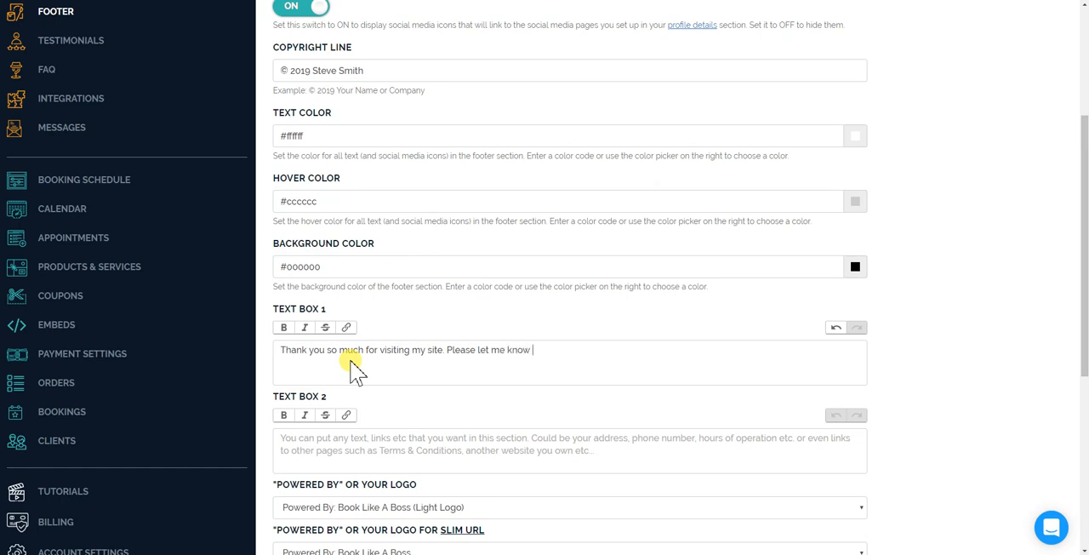
text(if I can he)
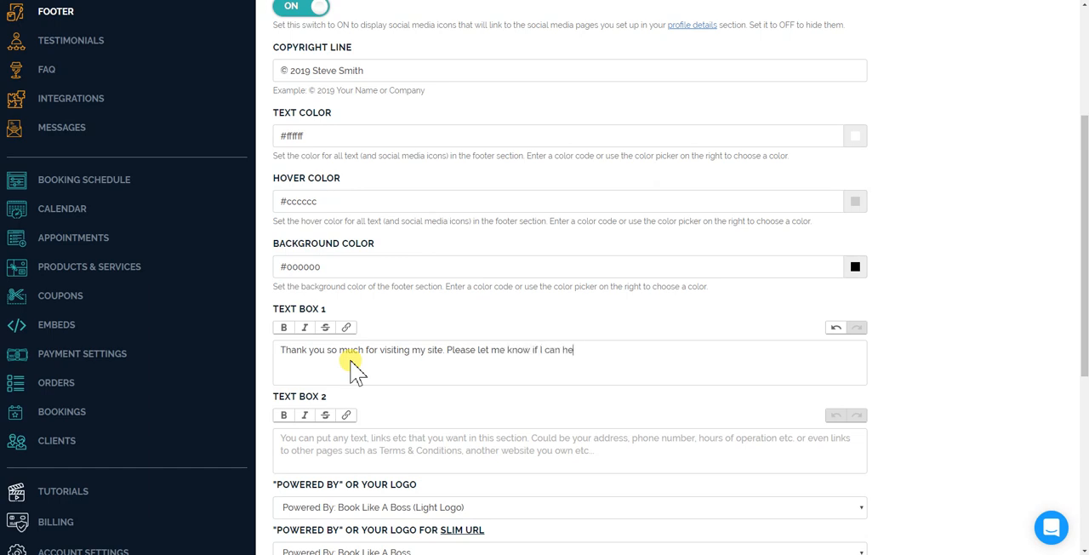
text(lp you)
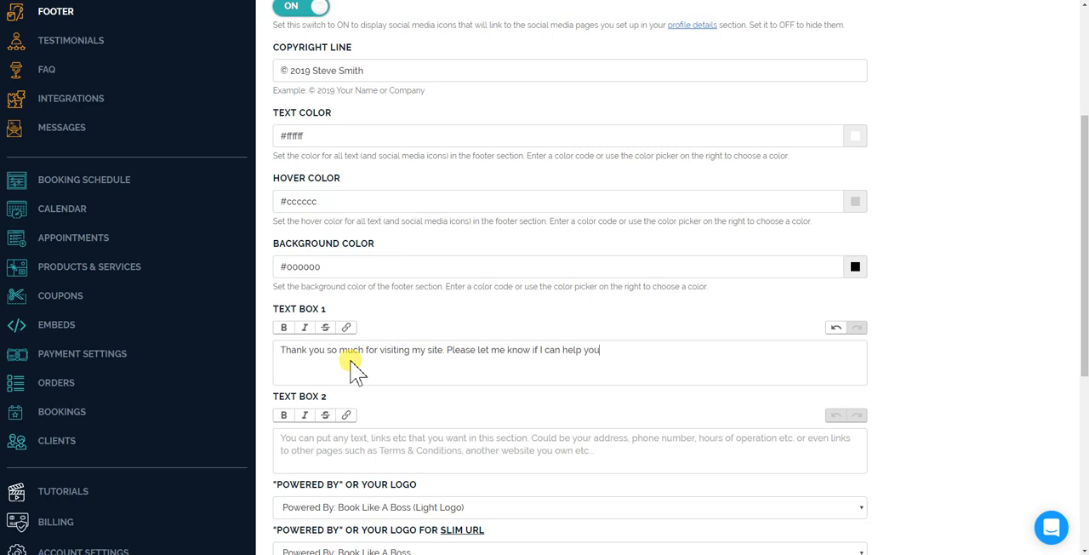
scroll(down, 3)
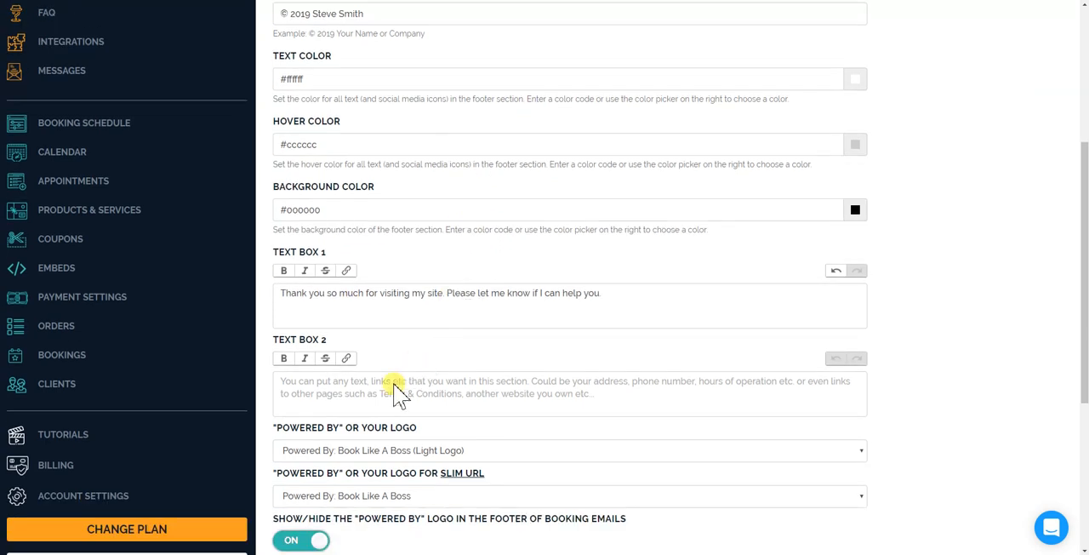
Enter 'My Website', 'My Blog' and 'My Dogs Blog' on separate lines in Text Box 2.
click(561, 393)
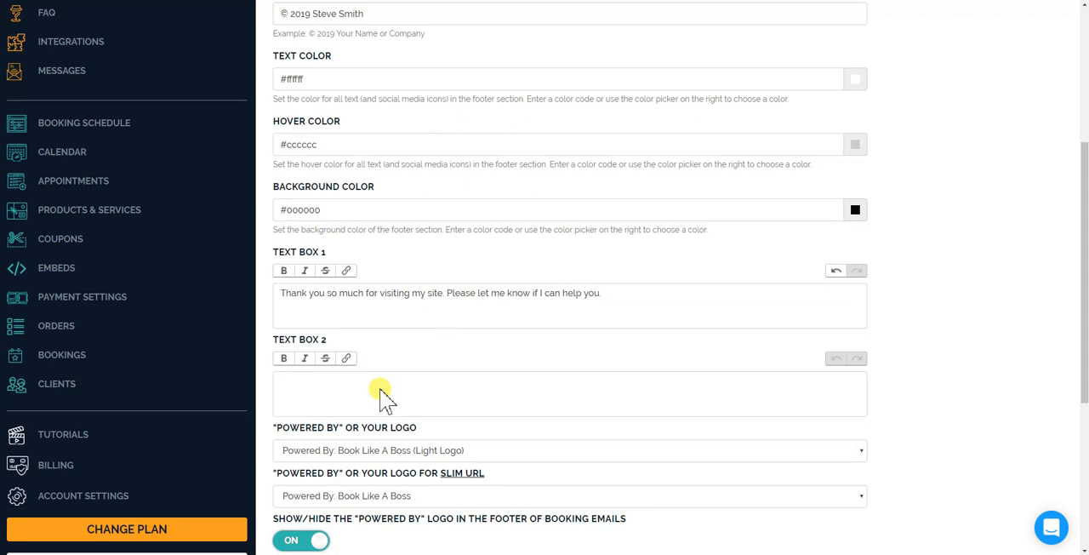
text(My Website)
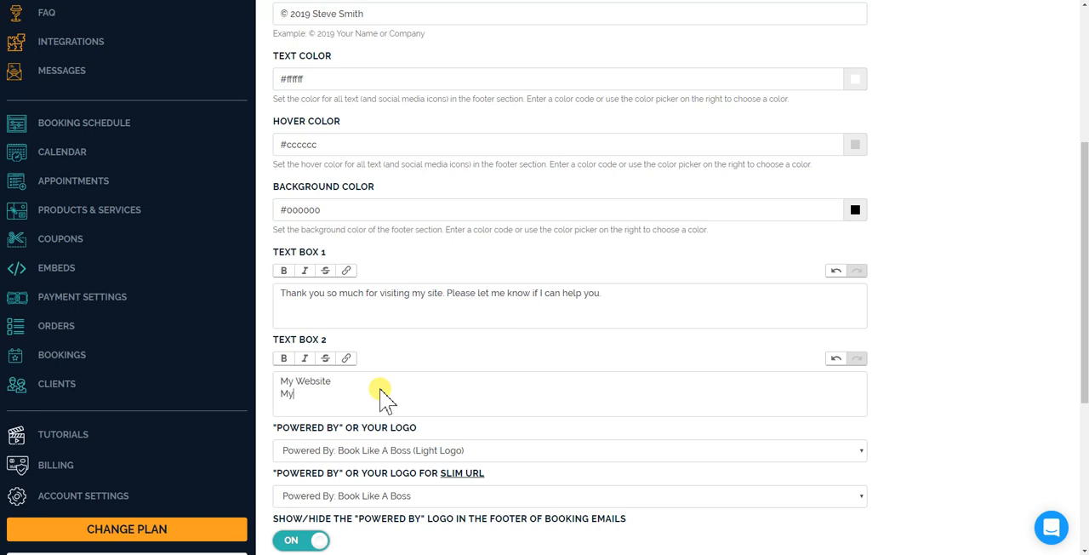
text(Blog)
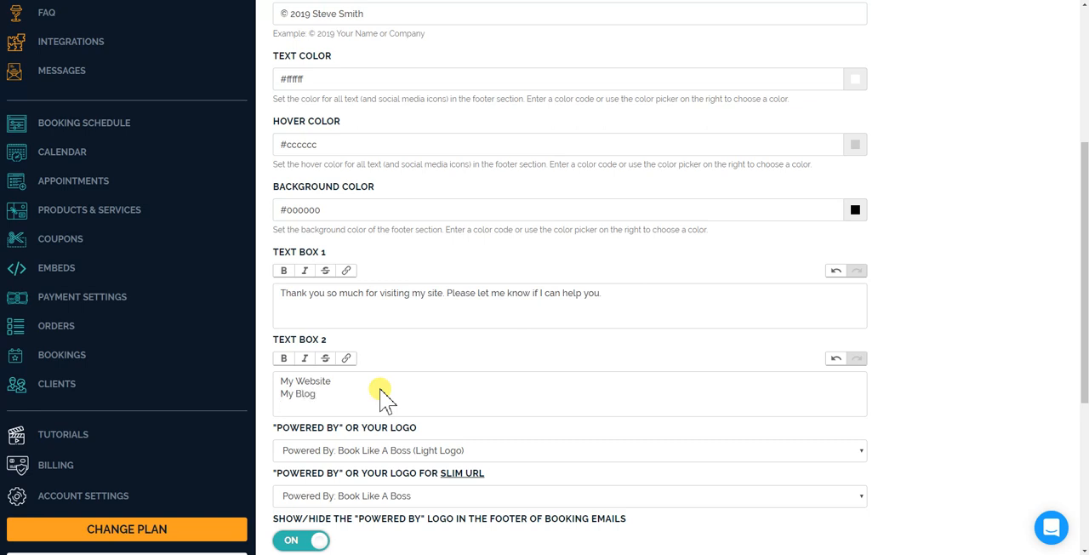
text(My Dogs Blog)
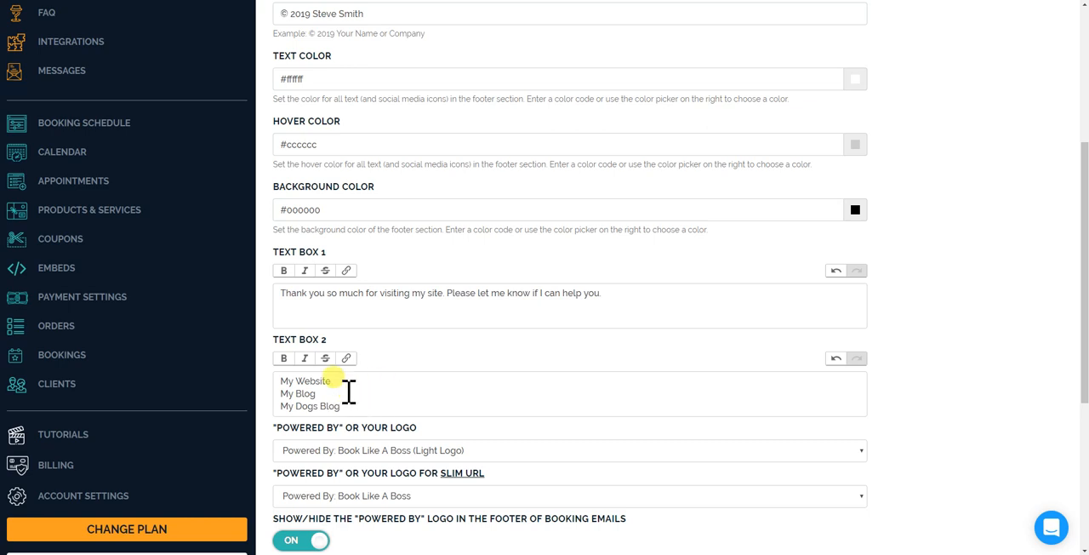
double_click(302, 381)
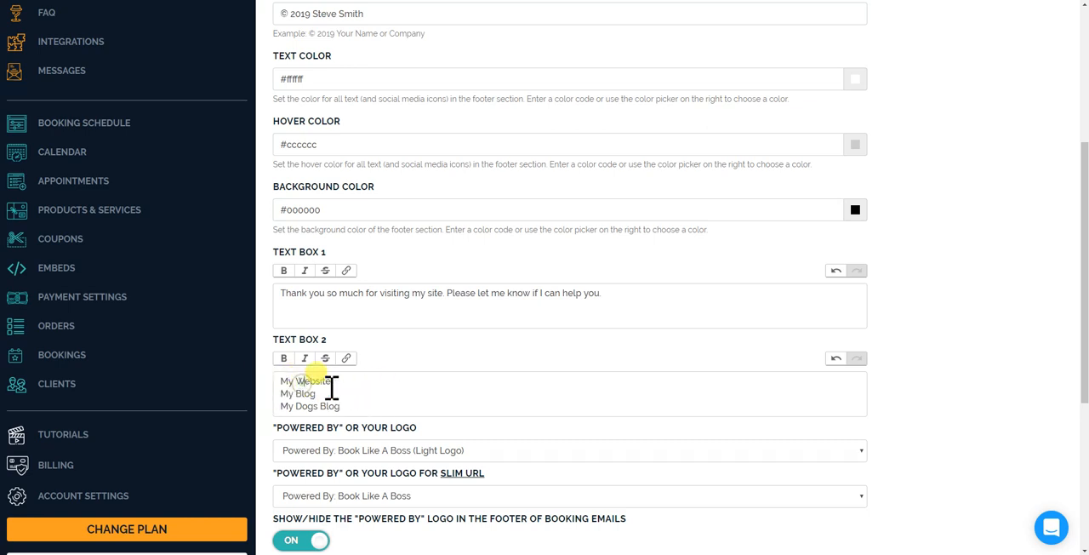
double_click(305, 381)
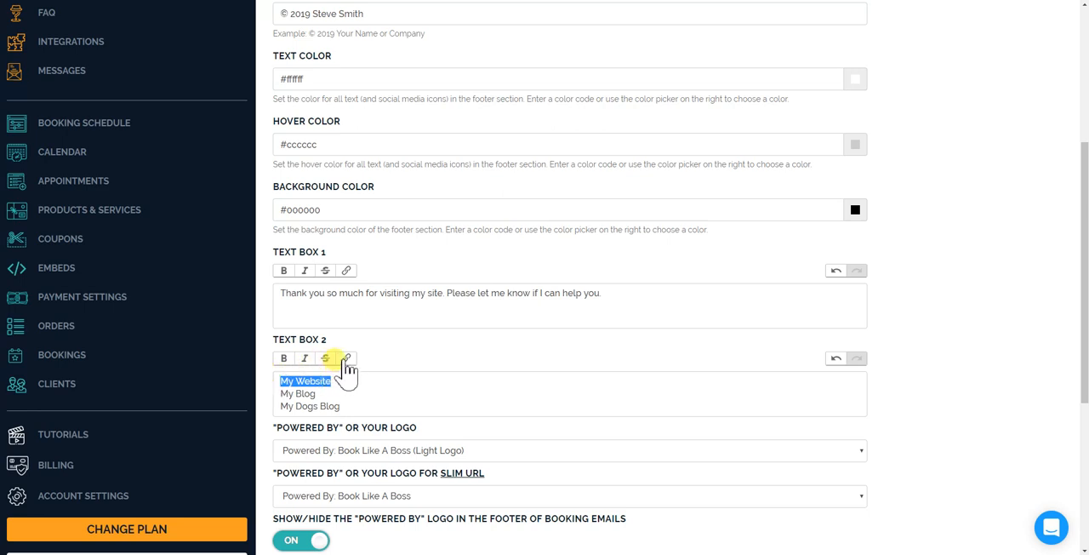
click(345, 358)
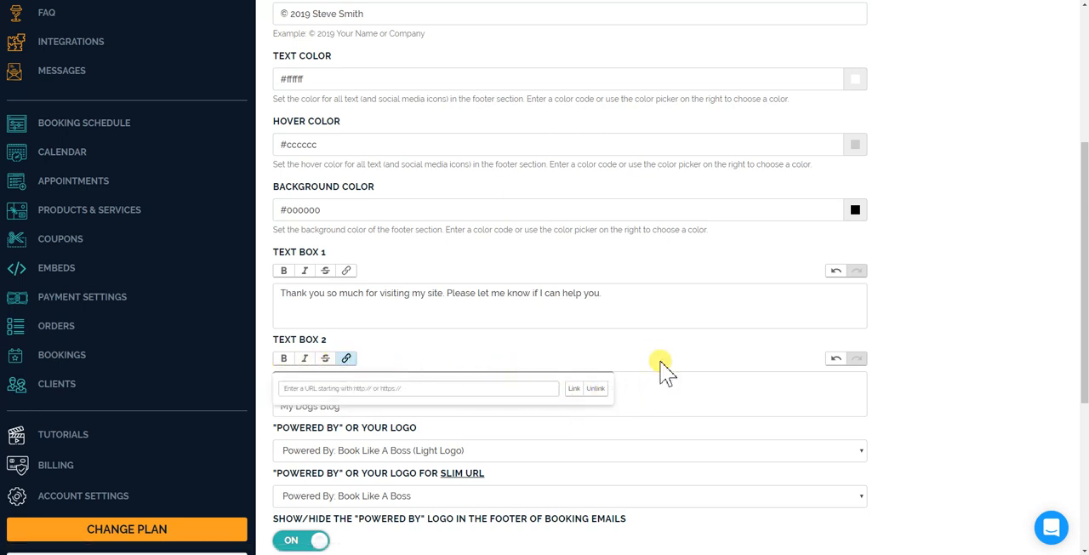
click(574, 388)
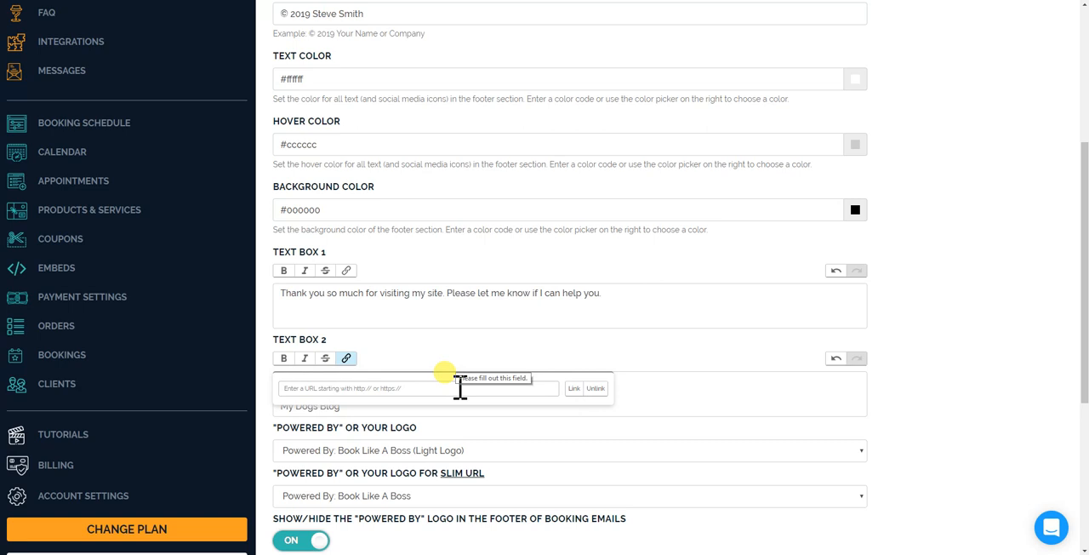
text(ret)
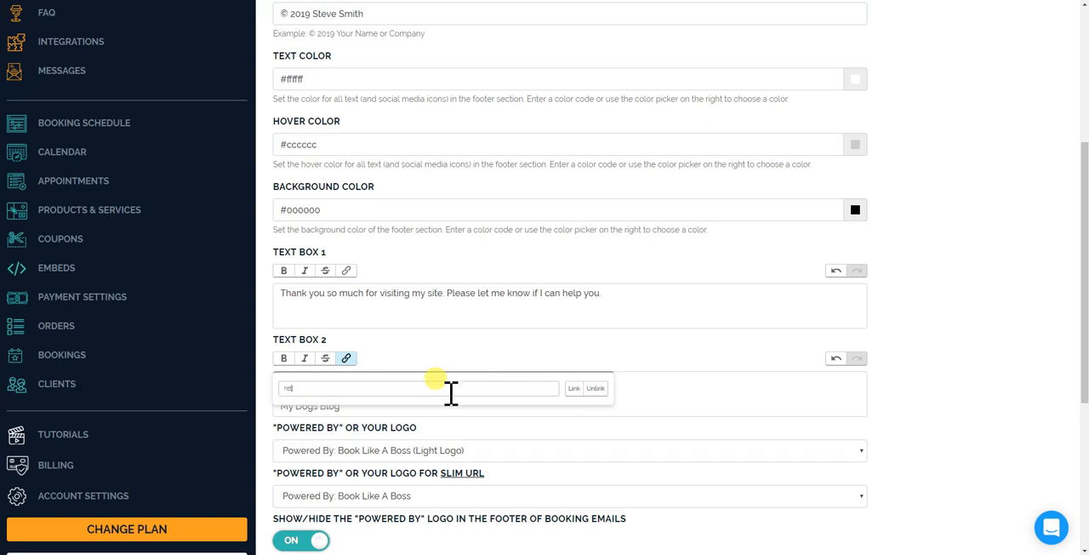
text(https://test)
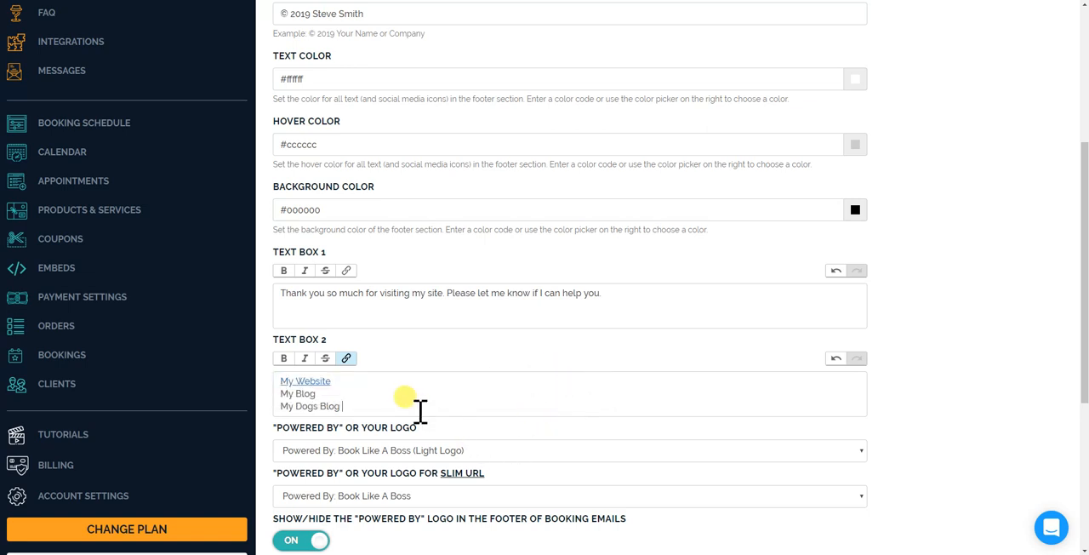
scroll(down, 3)
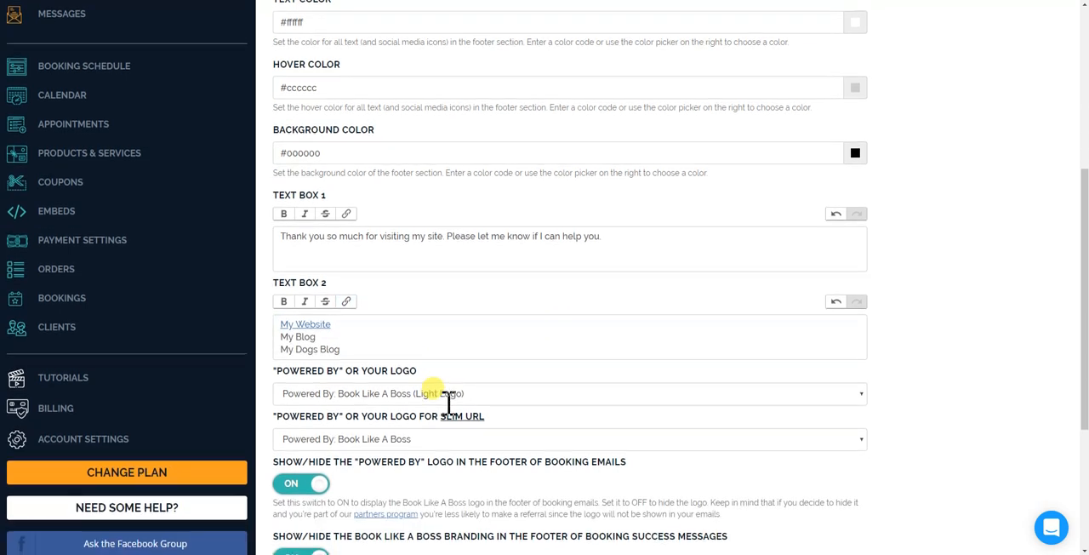
scroll(down, 3)
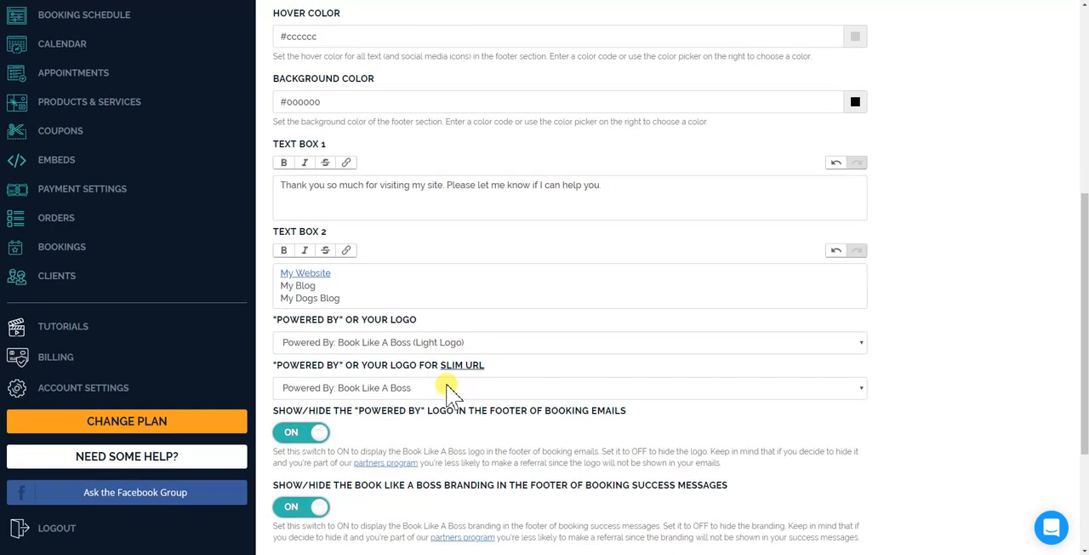
scroll(down, 3)
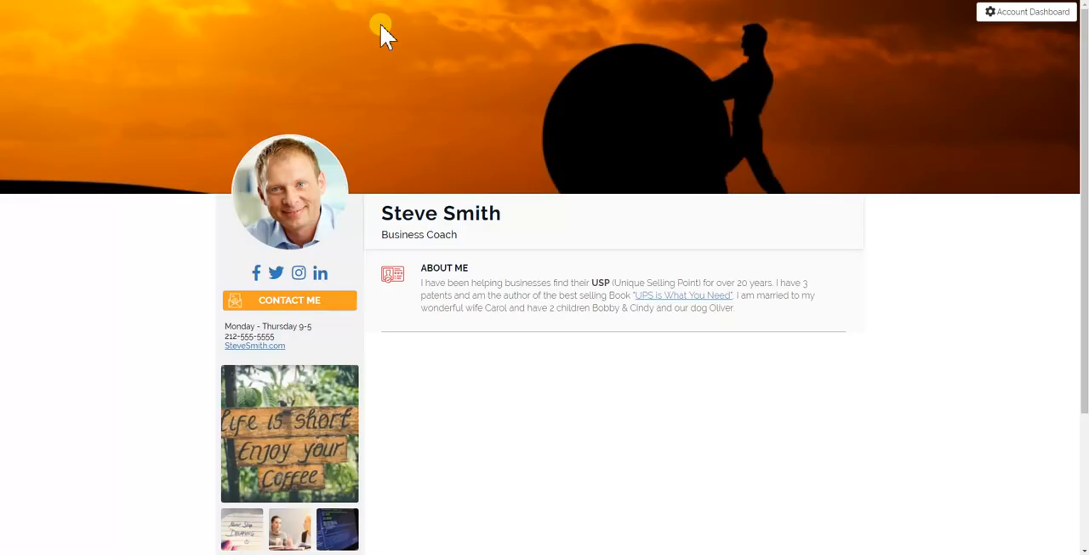
scroll(down, 3)
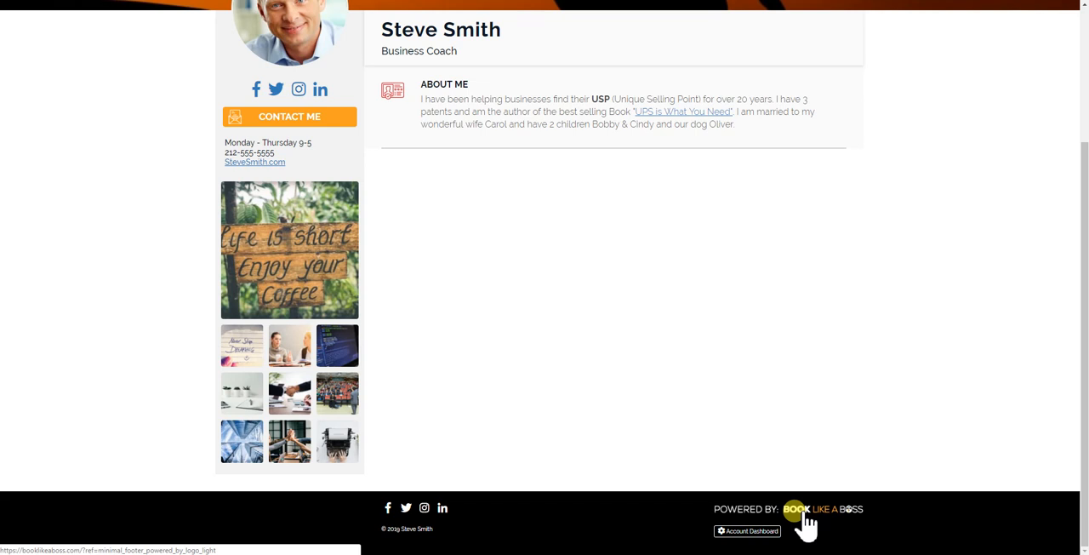
mouse_move(808, 510)
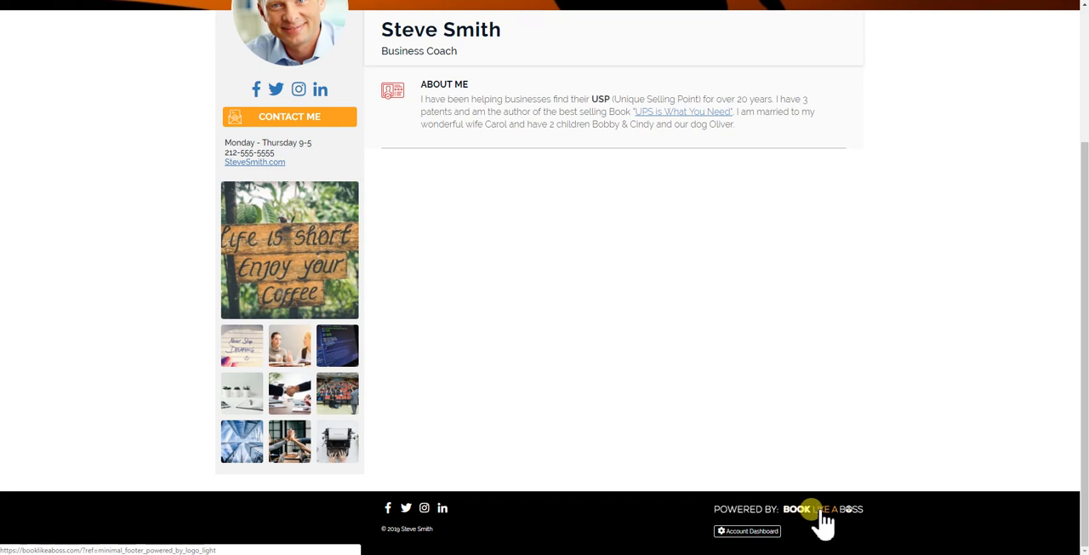
mouse_move(778, 514)
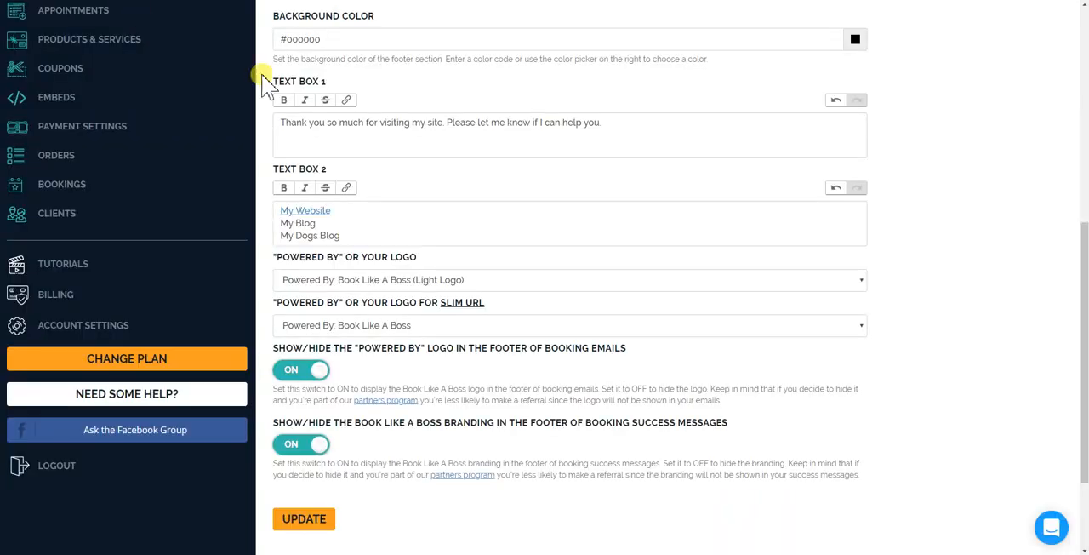
mouse_move(459, 279)
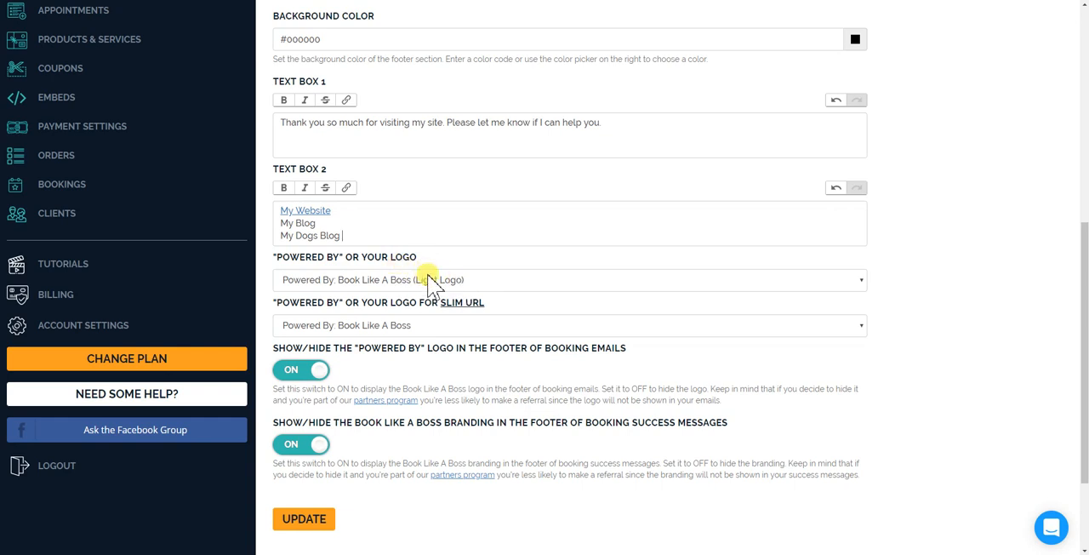
Choose 'Powered By: Book Like A Boss (Text)' from the branding dropdown.
click(569, 279)
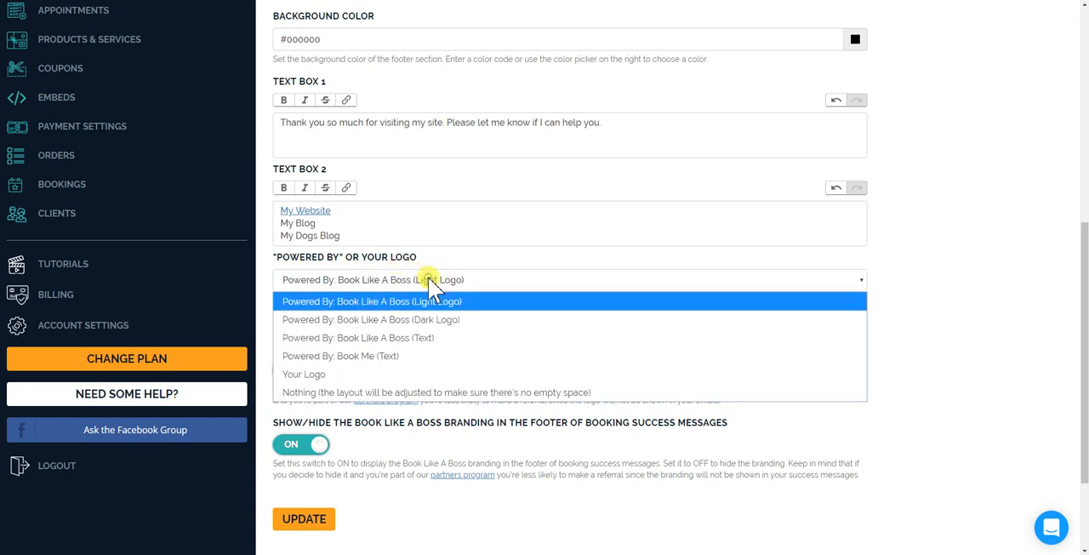
mouse_move(400, 319)
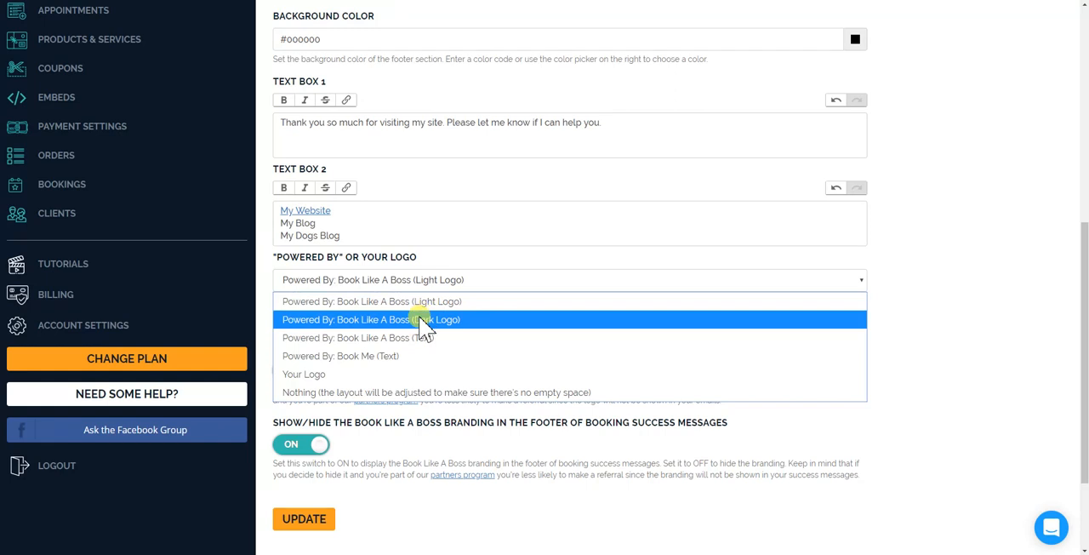
mouse_move(423, 338)
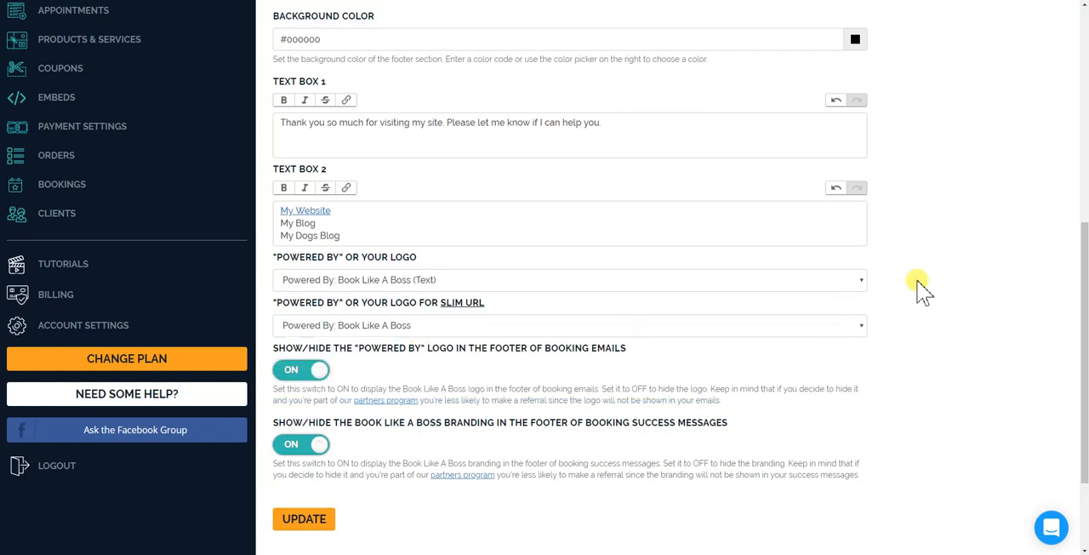
scroll(down, 3)
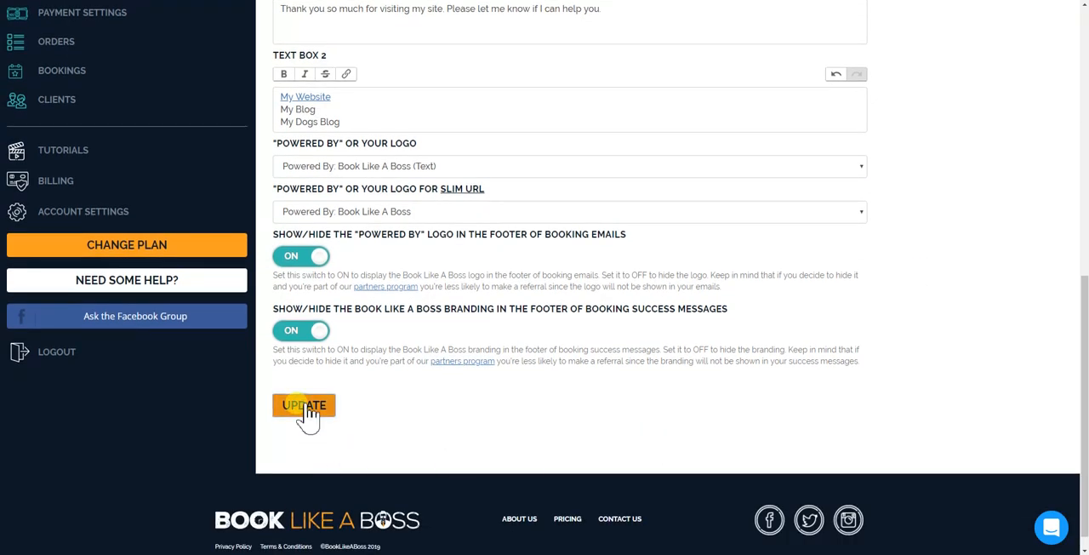
Save the footer, check the live page footer, and return to Footer settings.
click(303, 405)
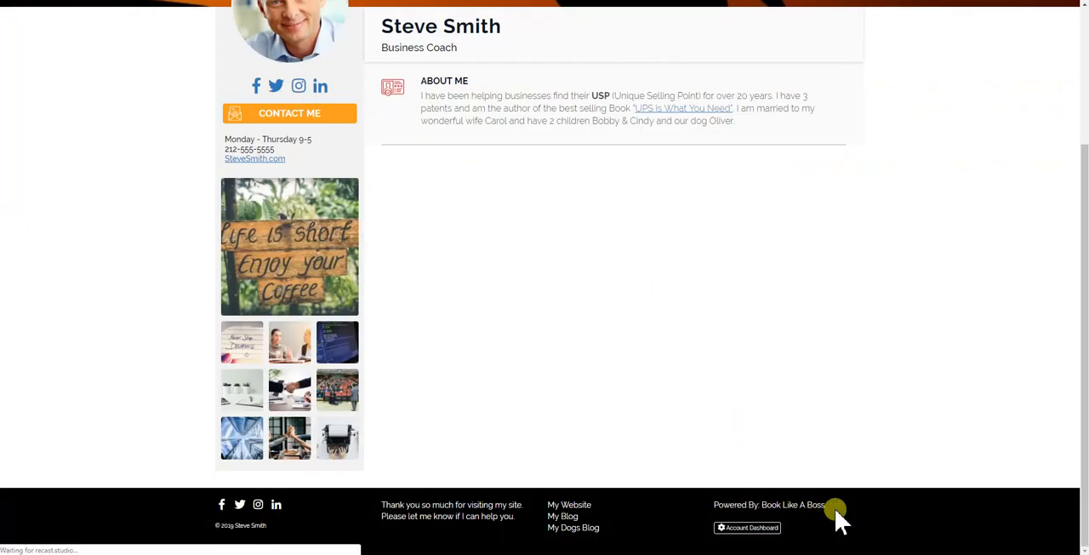
mouse_move(521, 498)
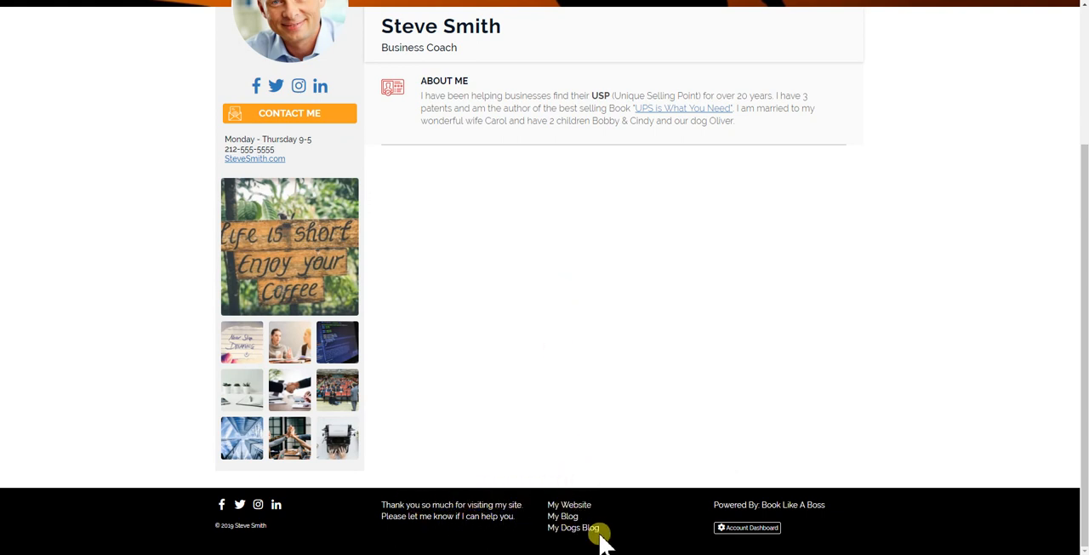
click(573, 527)
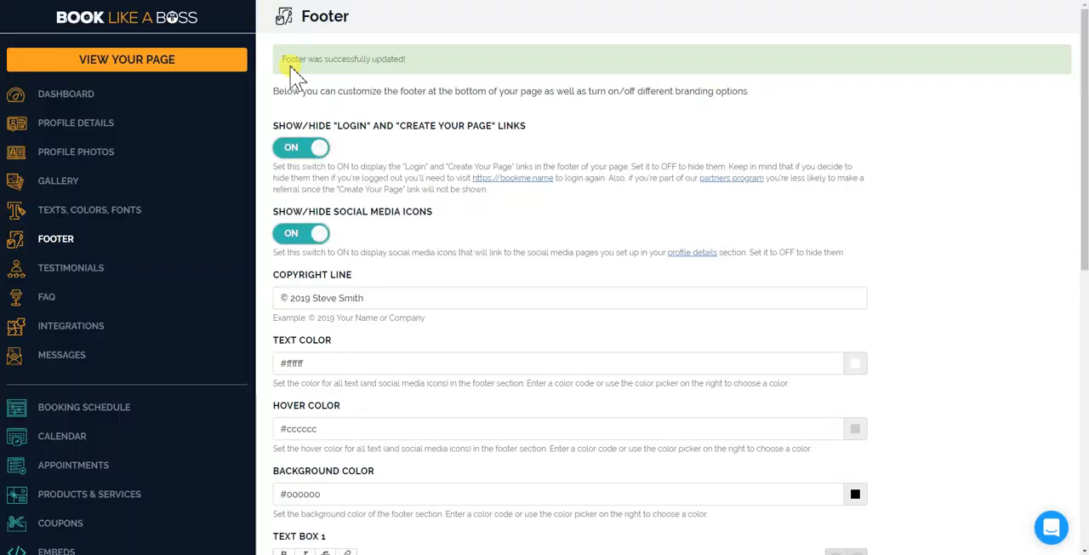
scroll(down, 3)
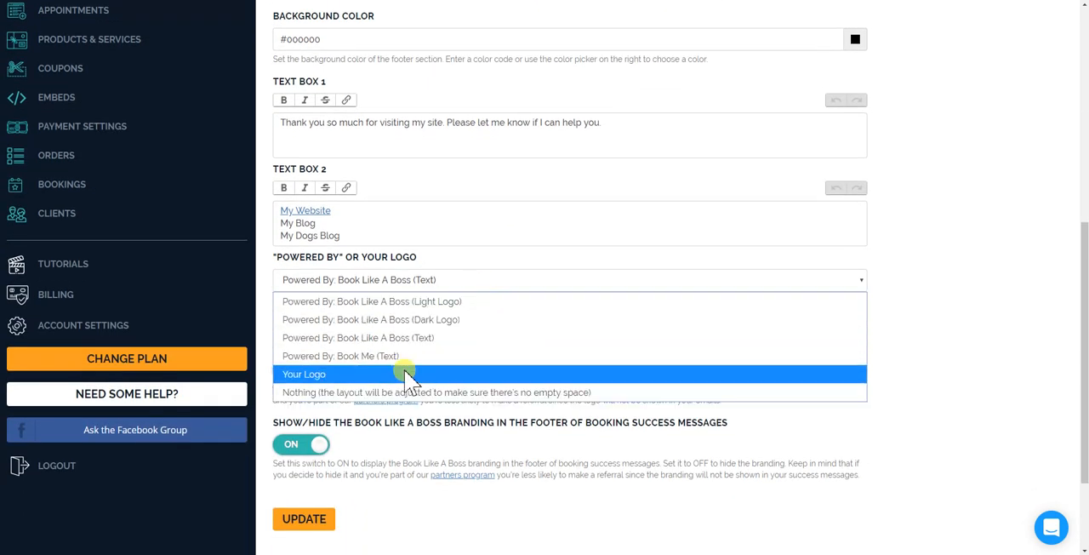
Set the 'Powered By' footer option to Your Logo, save, and view it on the booking page.
click(304, 373)
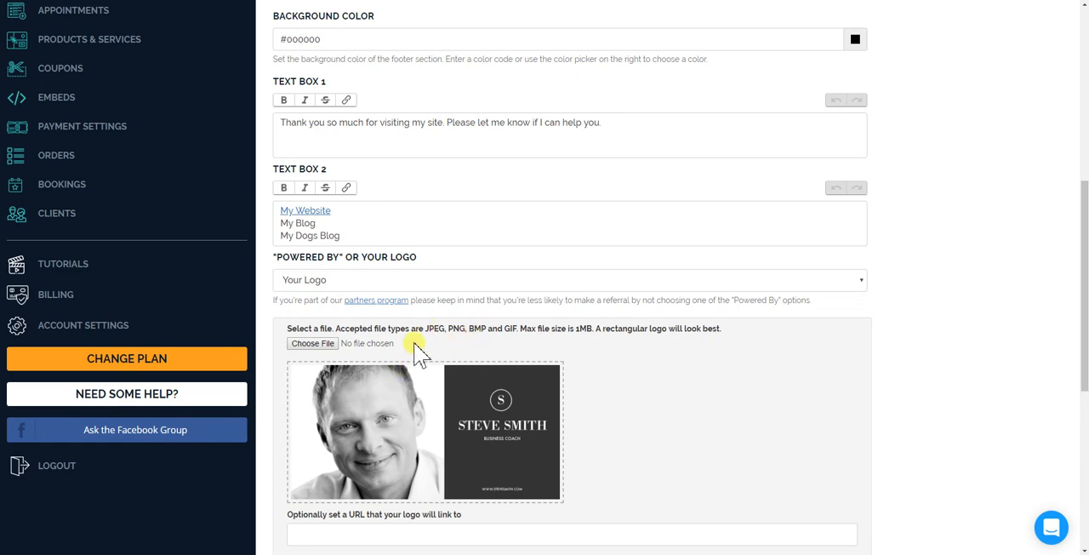
scroll(down, 3)
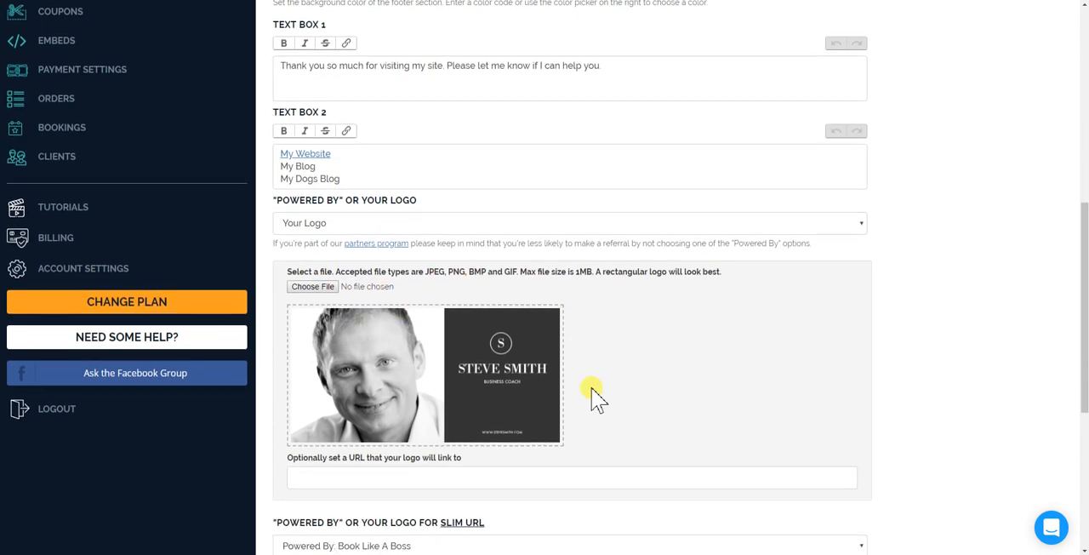
scroll(down, 3)
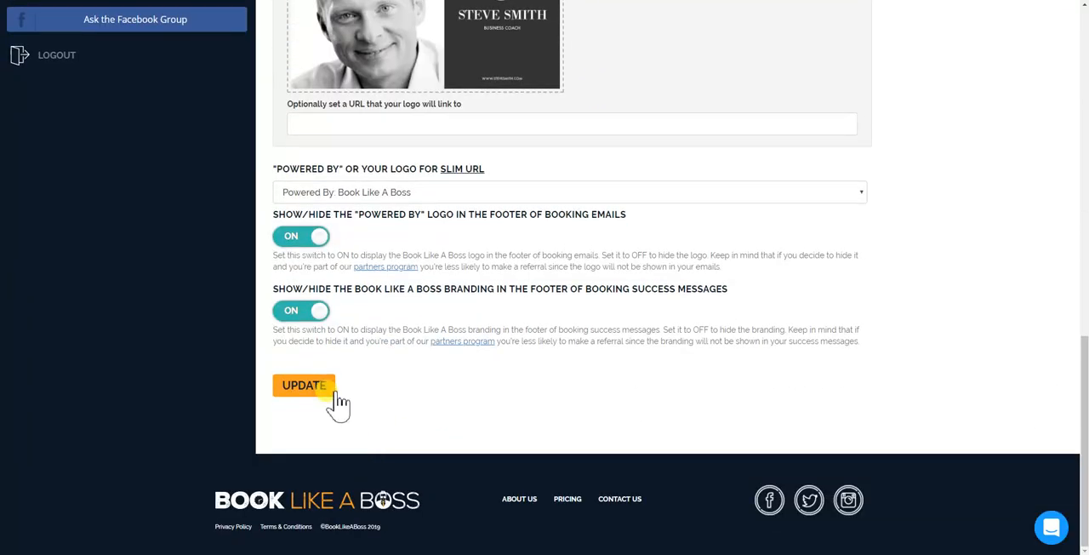
click(304, 386)
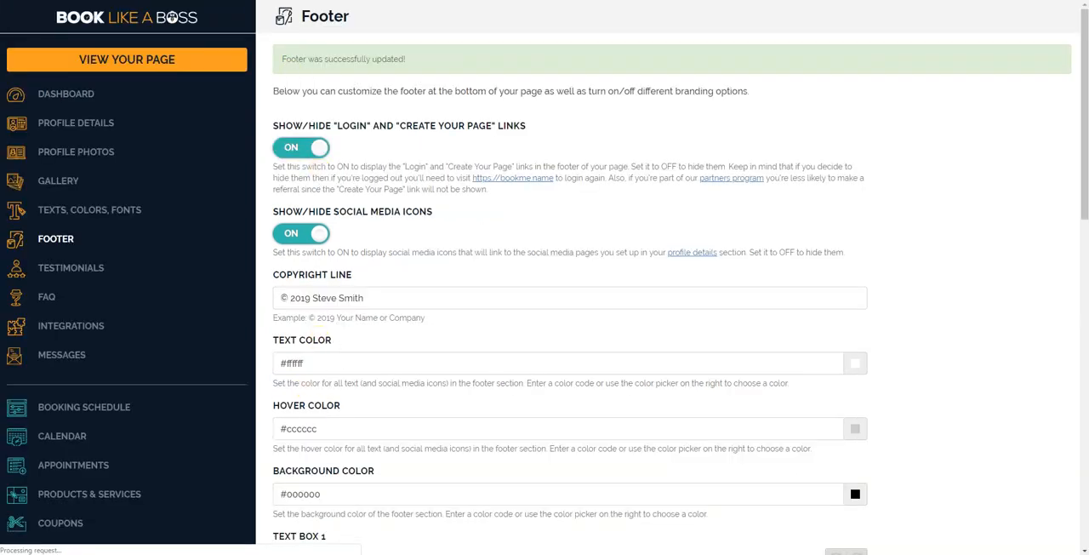
click(127, 59)
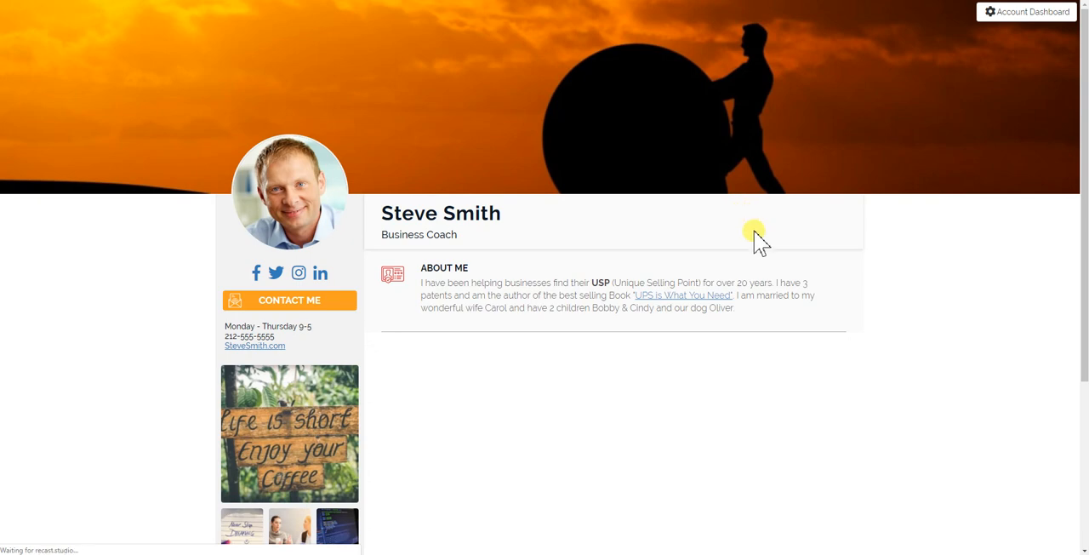
scroll(down, 3)
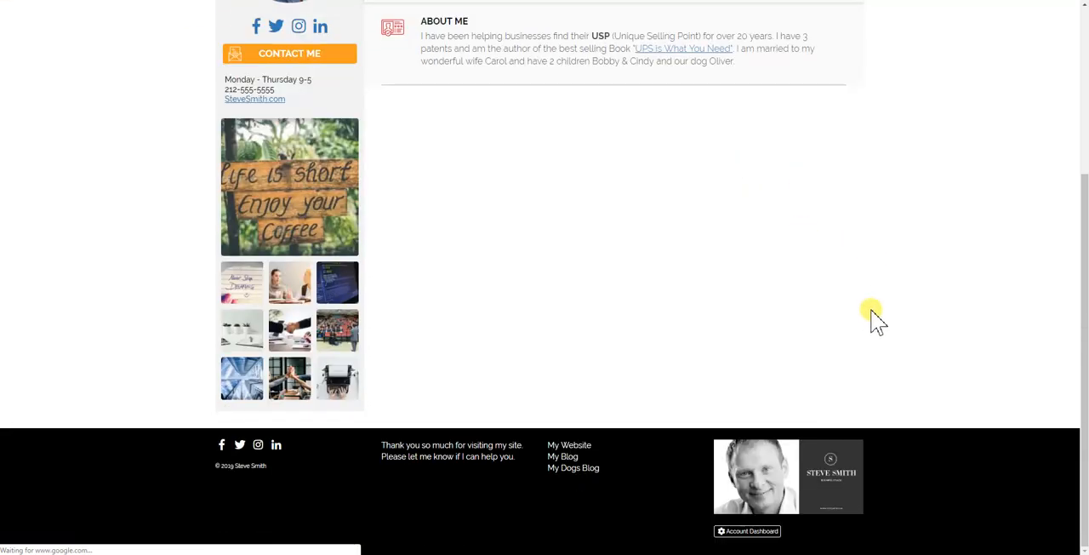
mouse_move(775, 485)
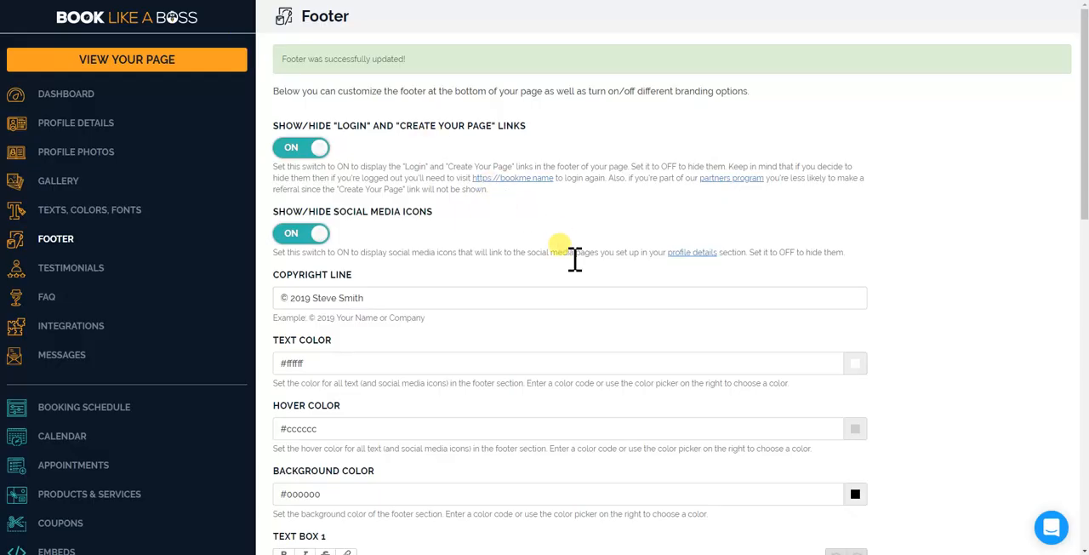
scroll(down, 3)
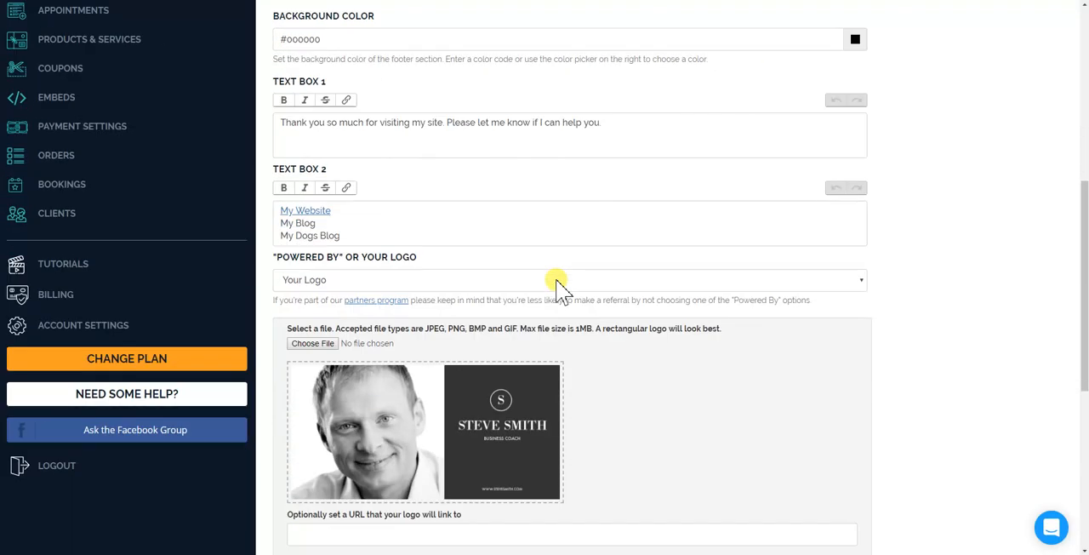
scroll(down, 3)
text(https://)
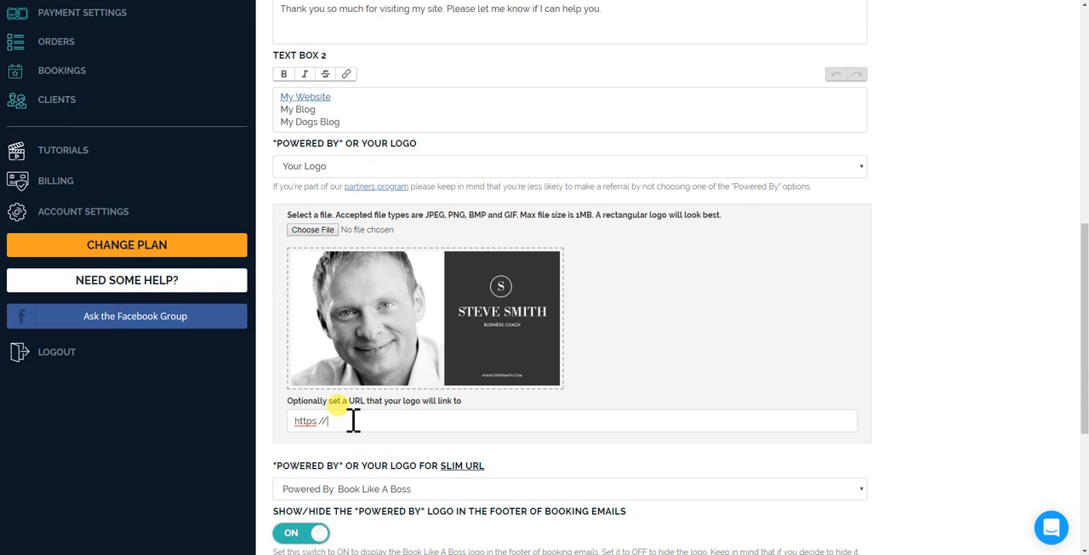
text(stevesmith.com)
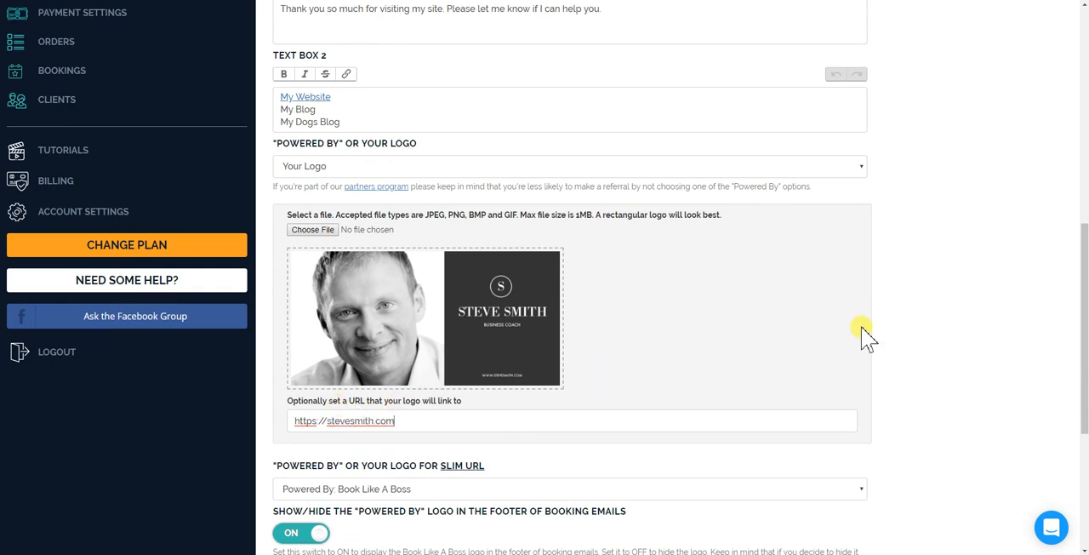
scroll(down, 3)
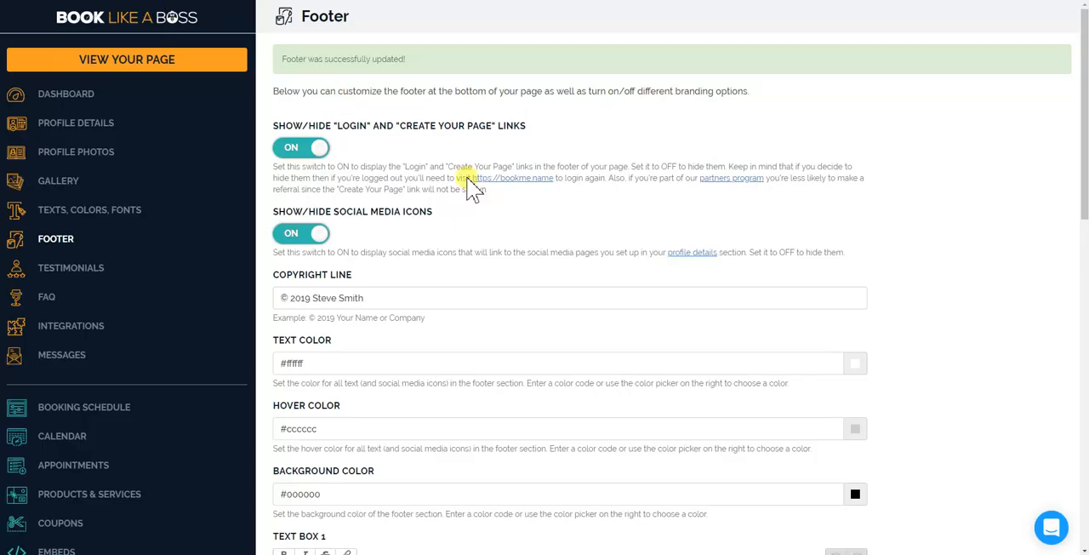
scroll(down, 3)
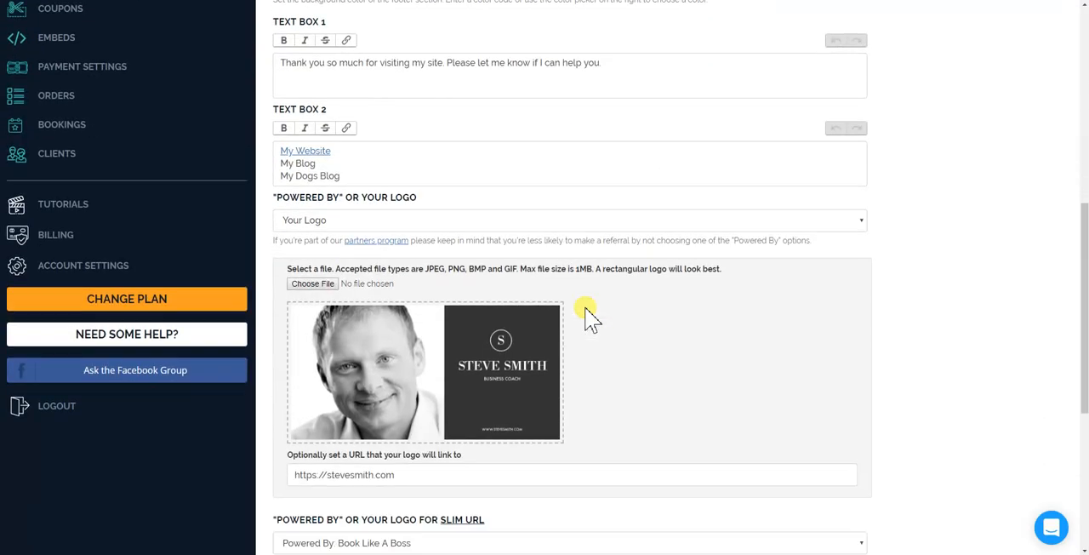
scroll(down, 3)
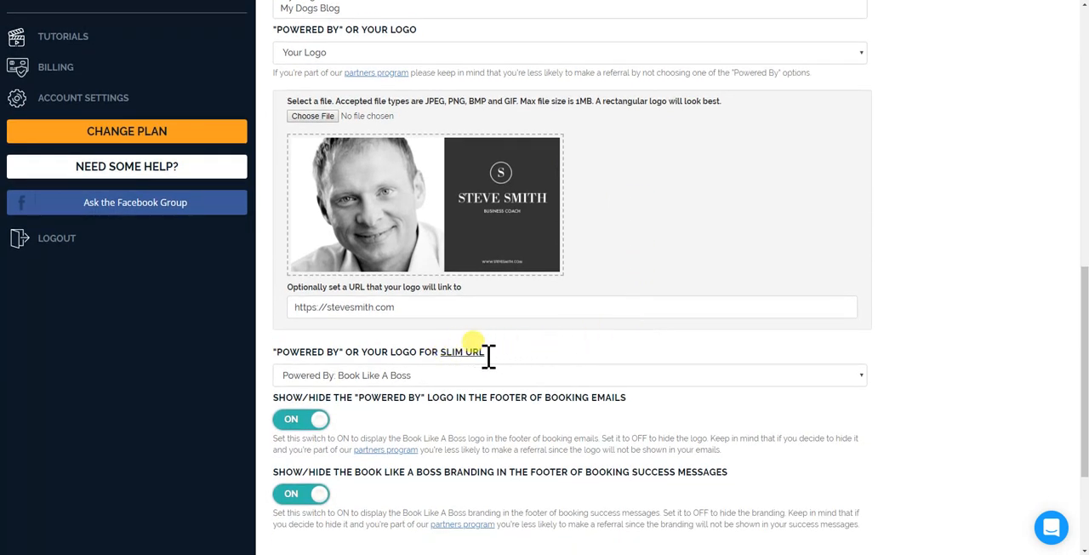
mouse_move(514, 357)
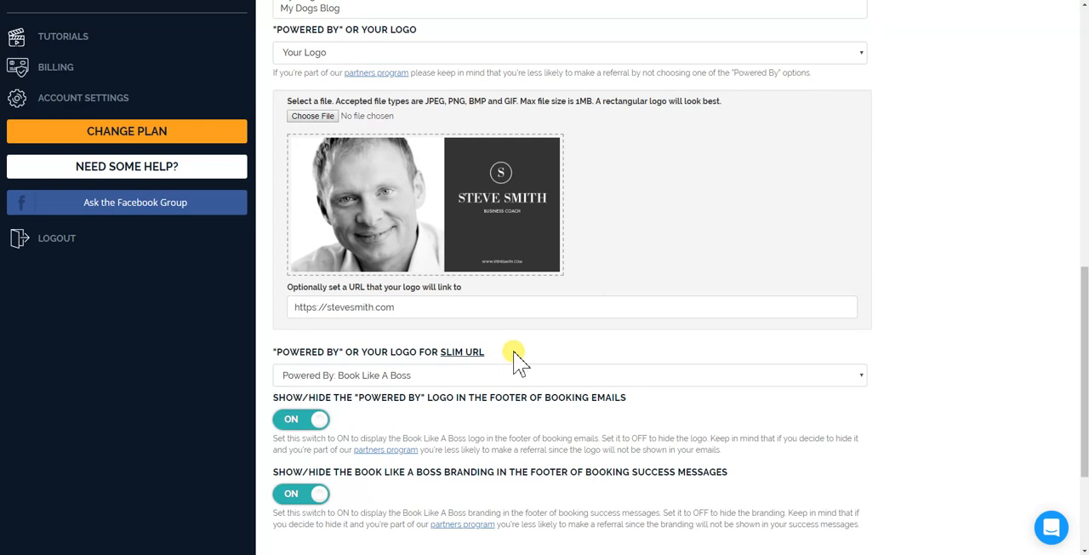
scroll(down, 3)
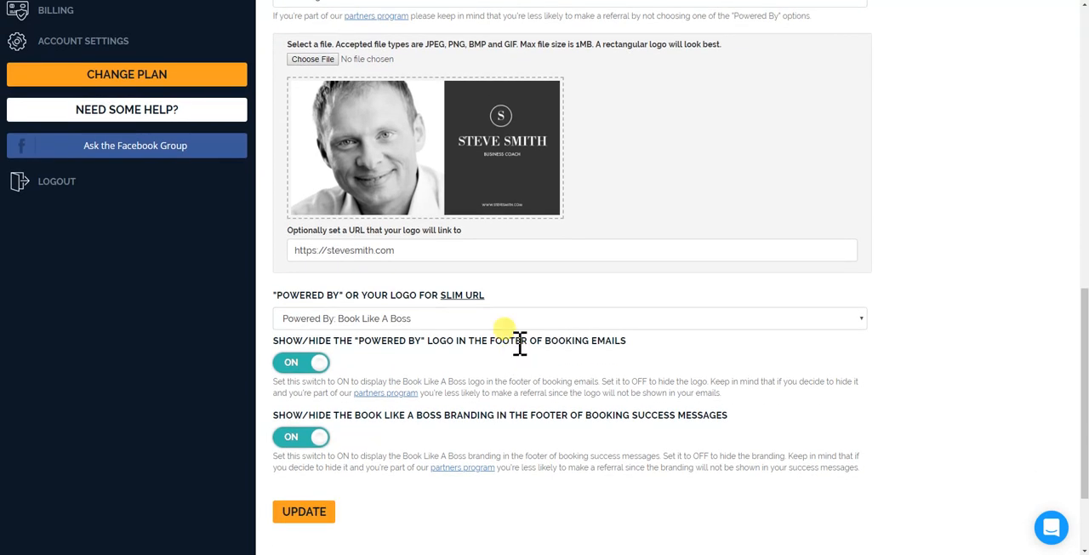
mouse_move(519, 330)
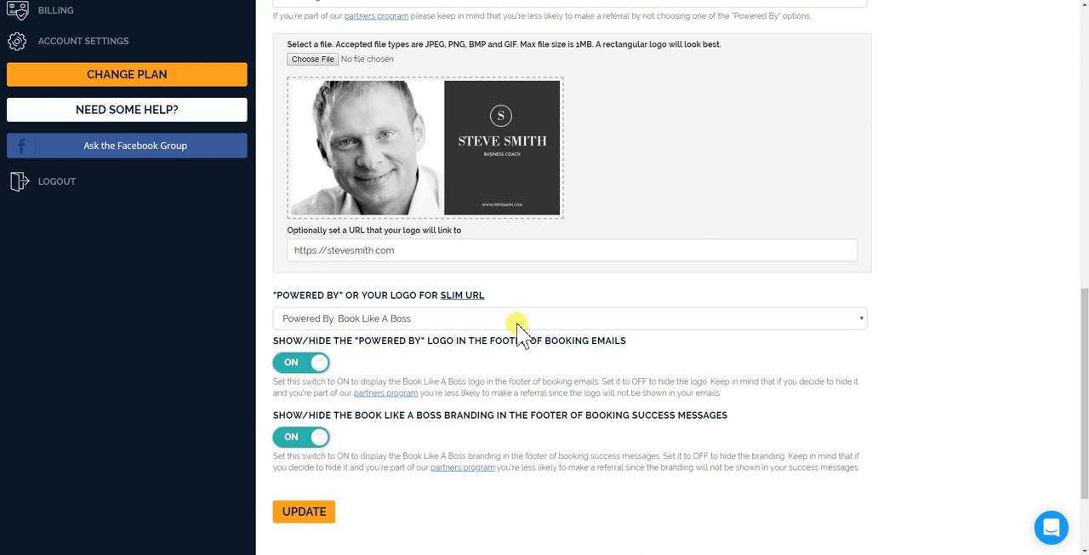
click(567, 318)
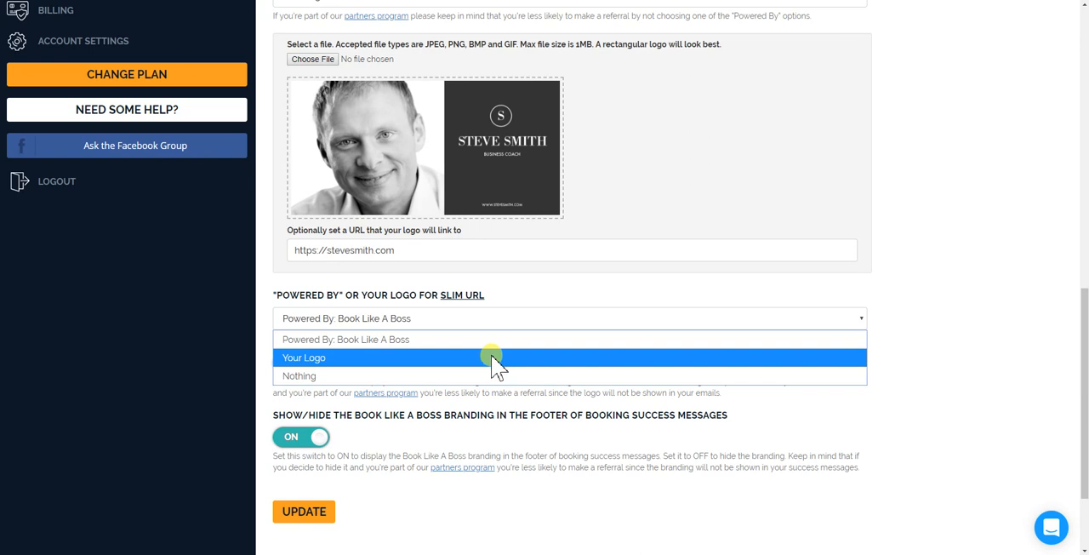
mouse_move(490, 340)
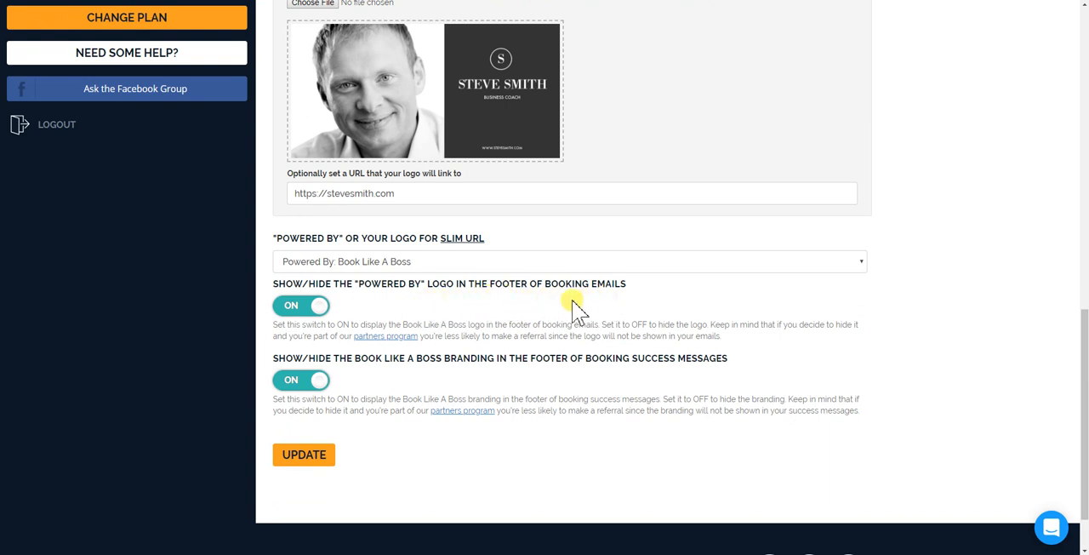
mouse_move(300, 304)
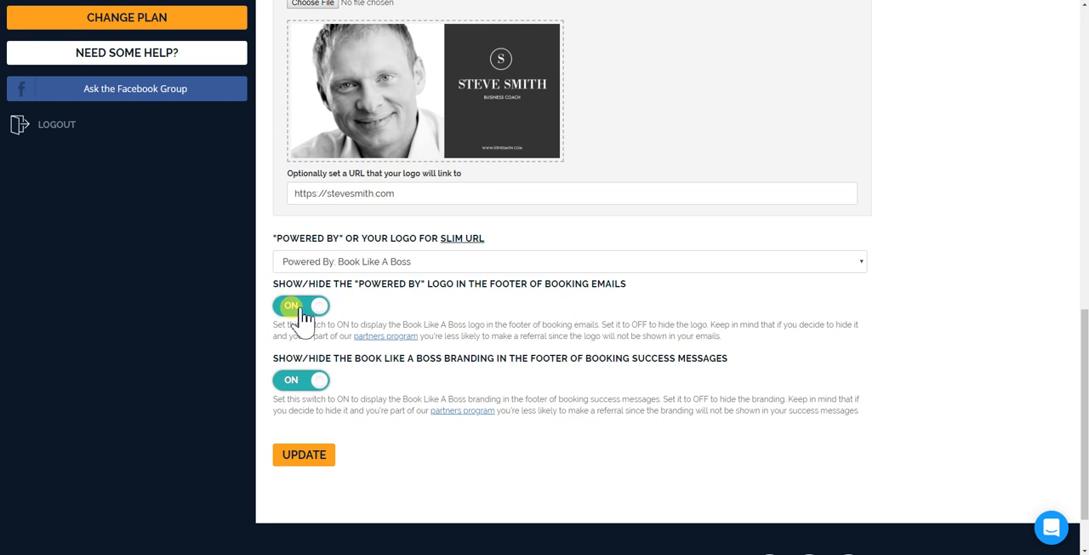
click(301, 305)
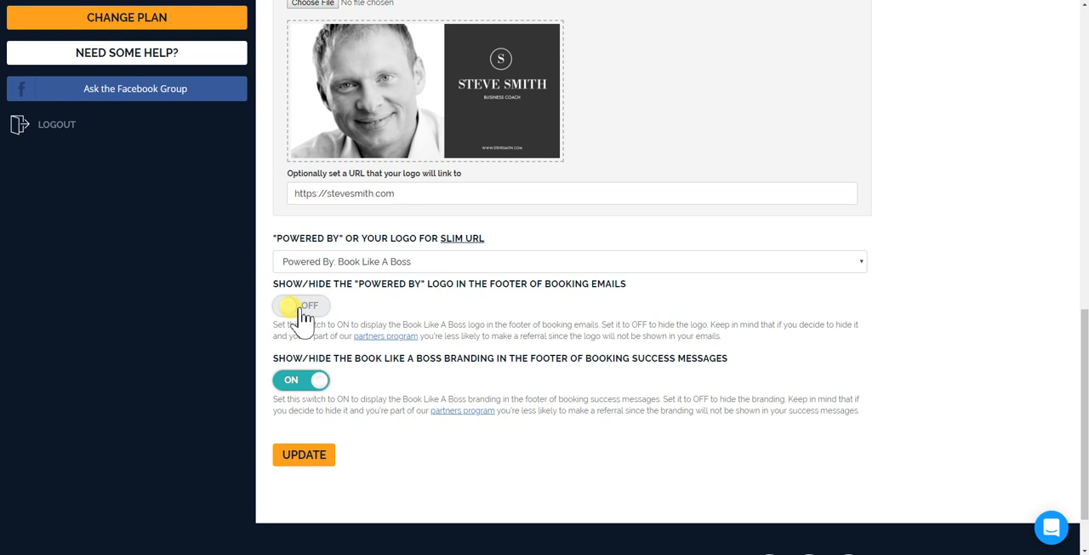
click(300, 304)
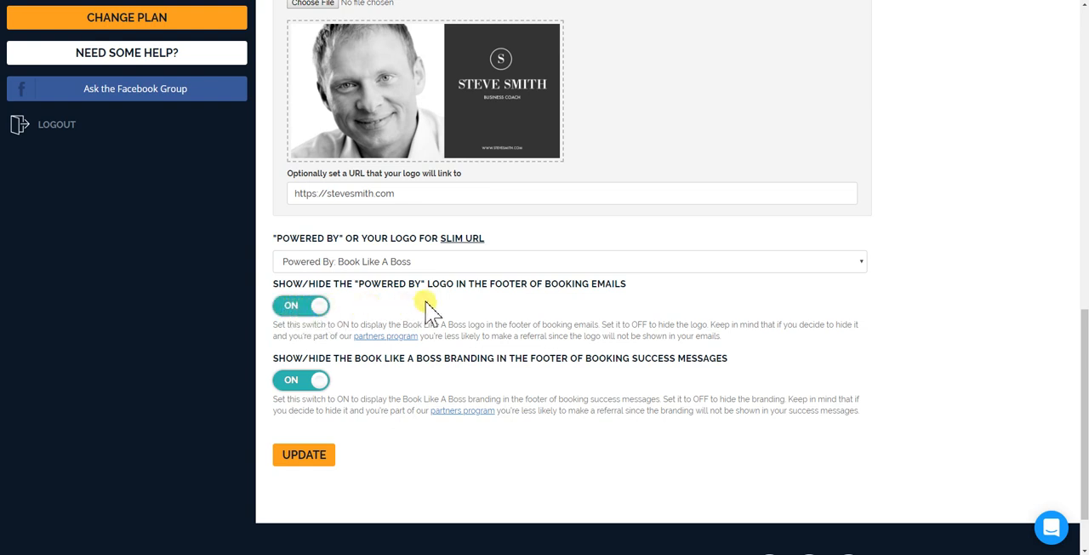
mouse_move(494, 319)
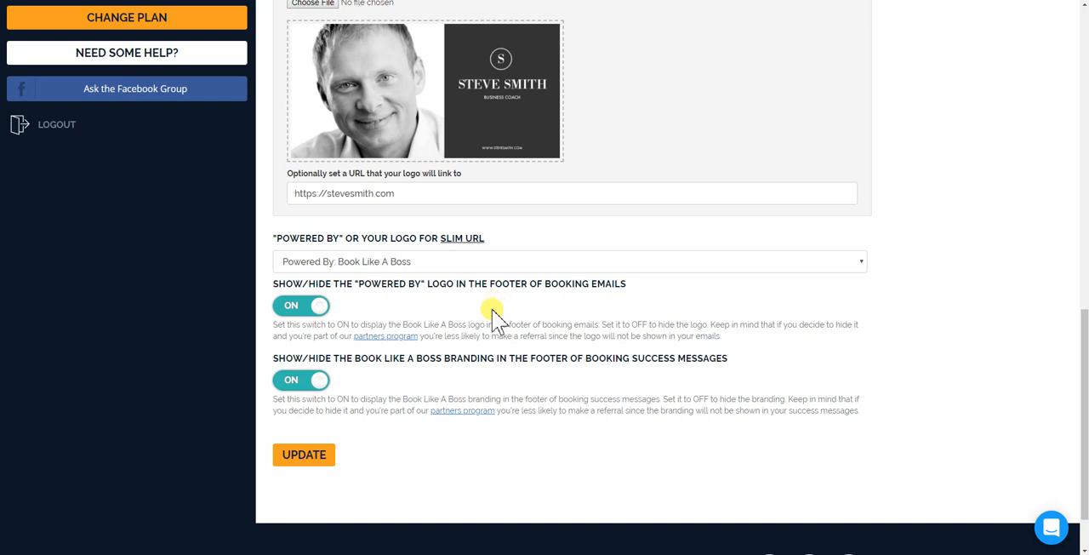
mouse_move(462, 375)
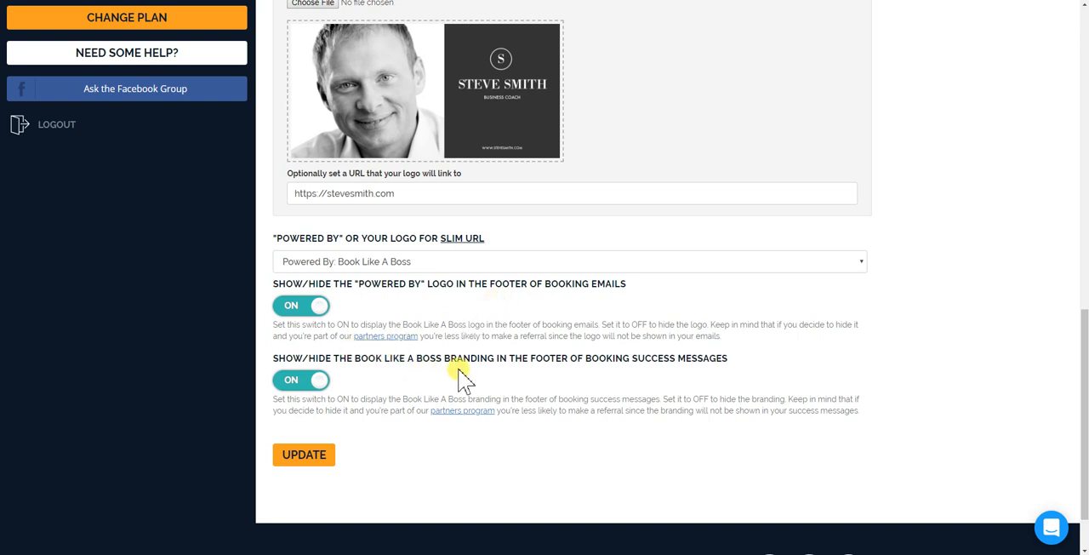
mouse_move(561, 378)
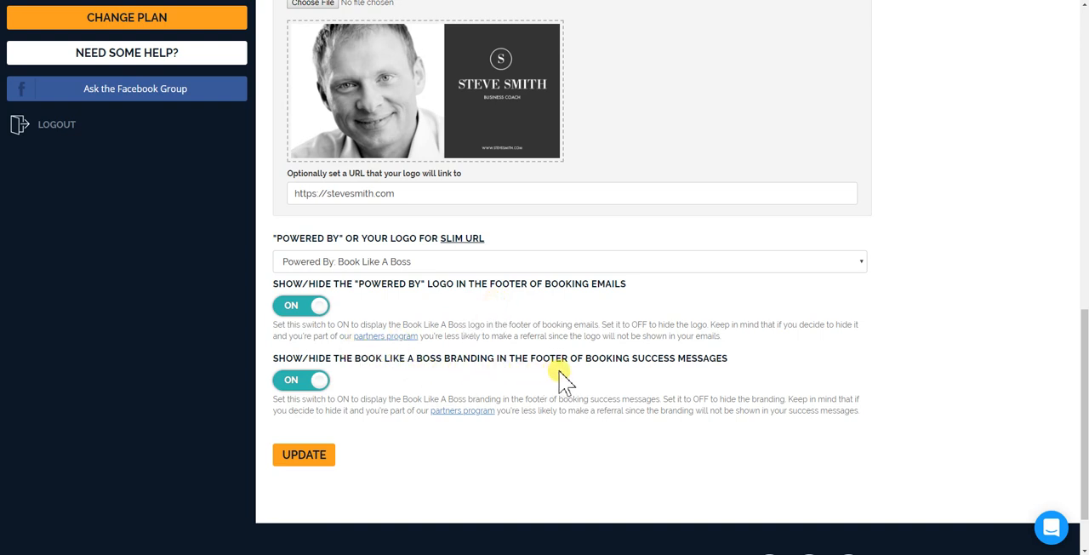
mouse_move(670, 367)
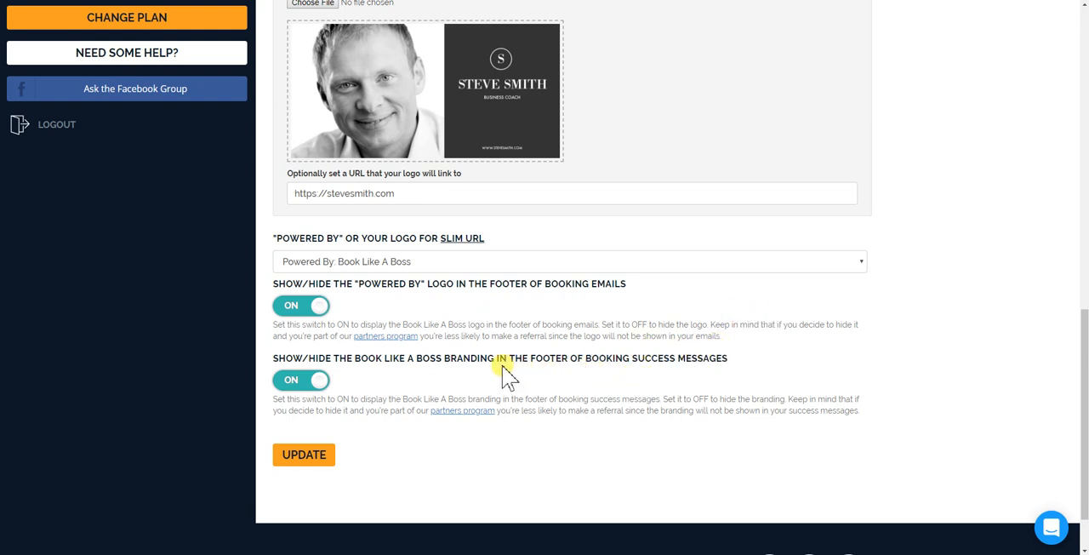
mouse_move(446, 381)
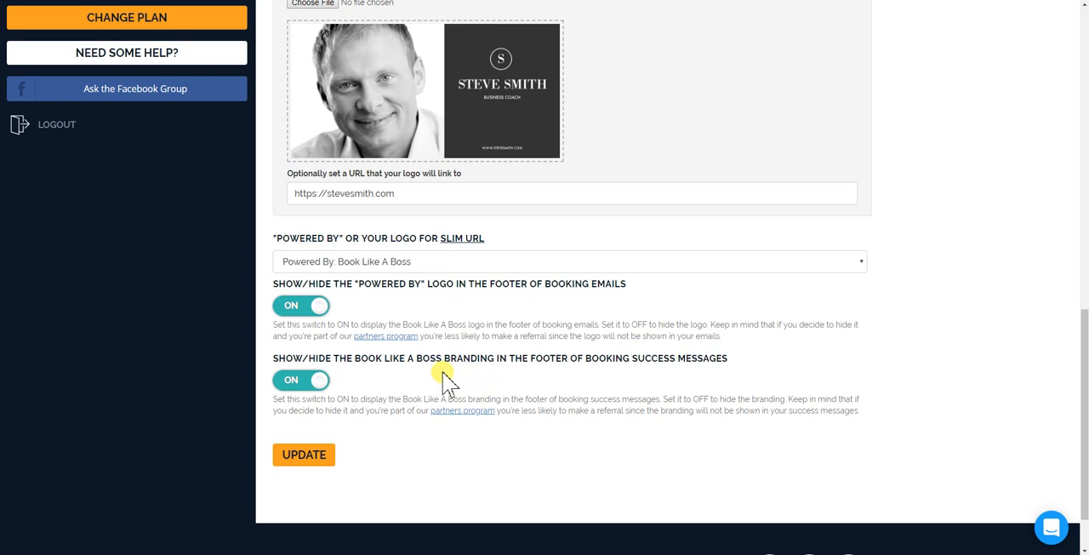
mouse_move(462, 410)
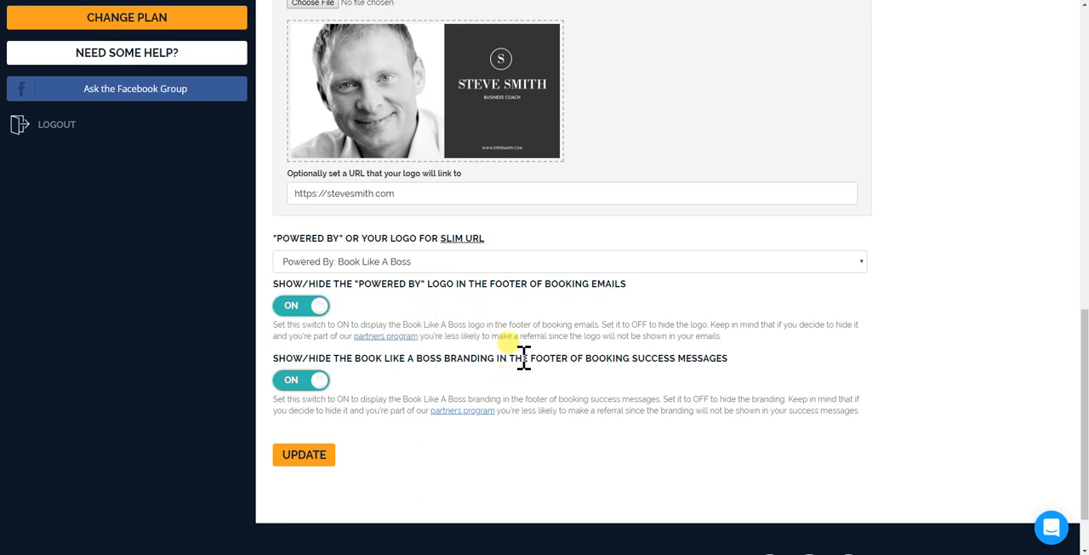
mouse_move(396, 392)
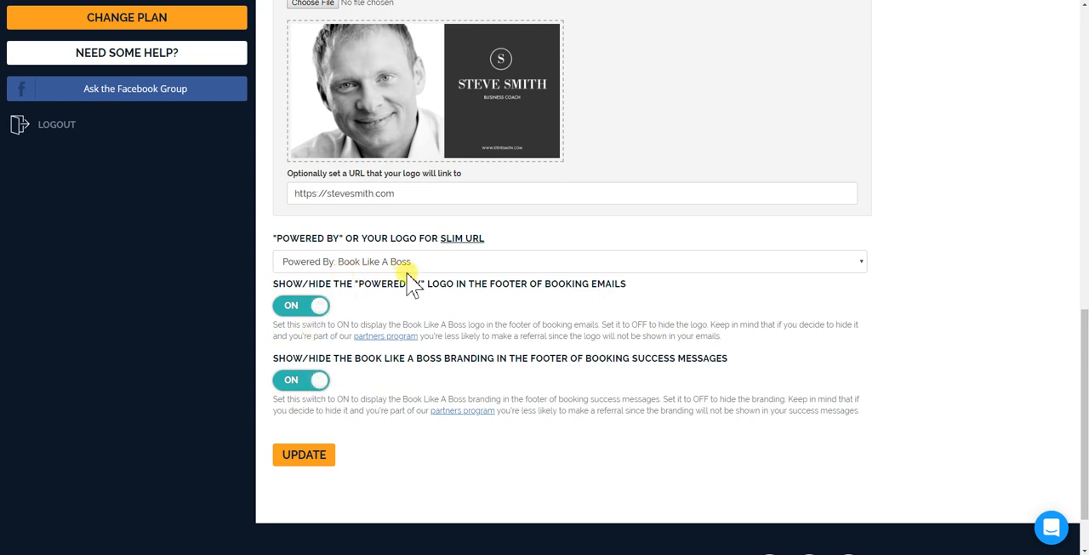
Save the footer, then scroll the booking page to the black footer with text, links and logo.
click(304, 454)
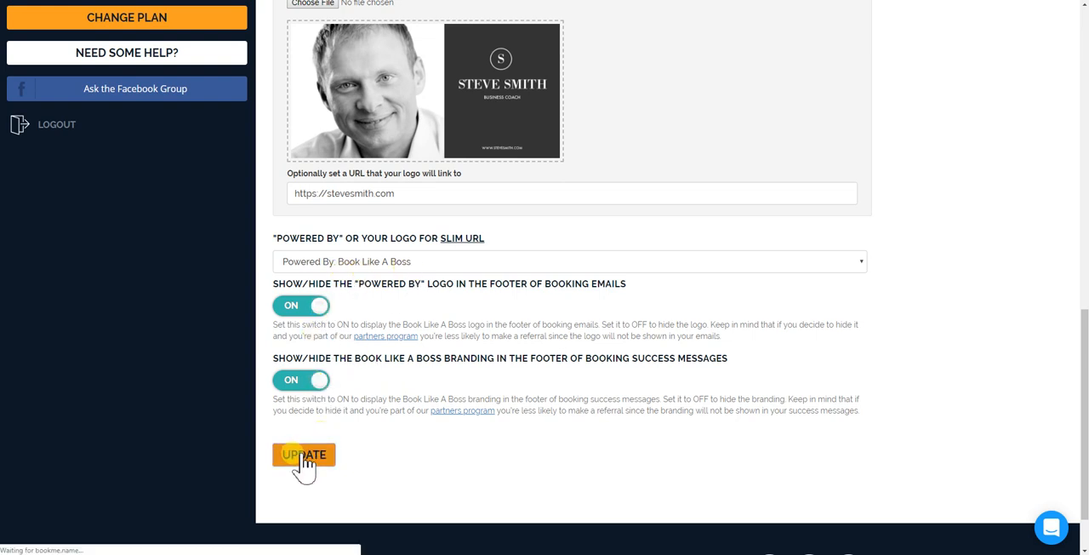
click(303, 455)
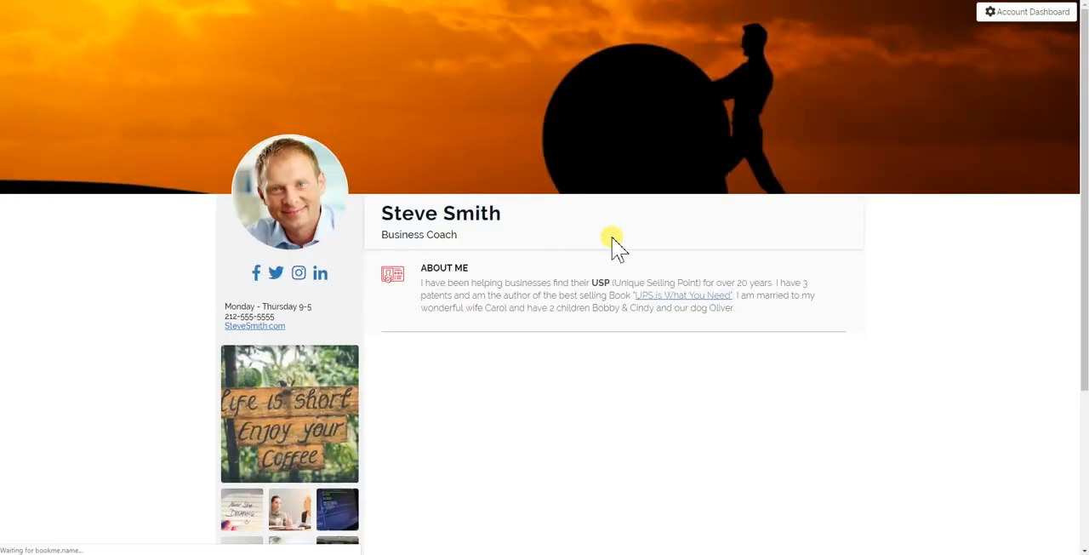
scroll(down, 3)
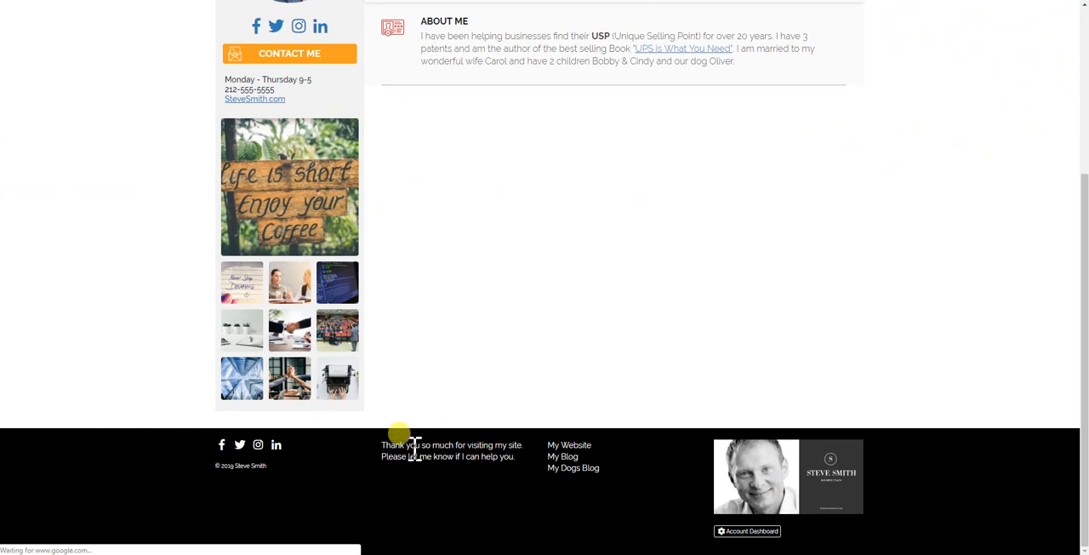
mouse_move(451, 447)
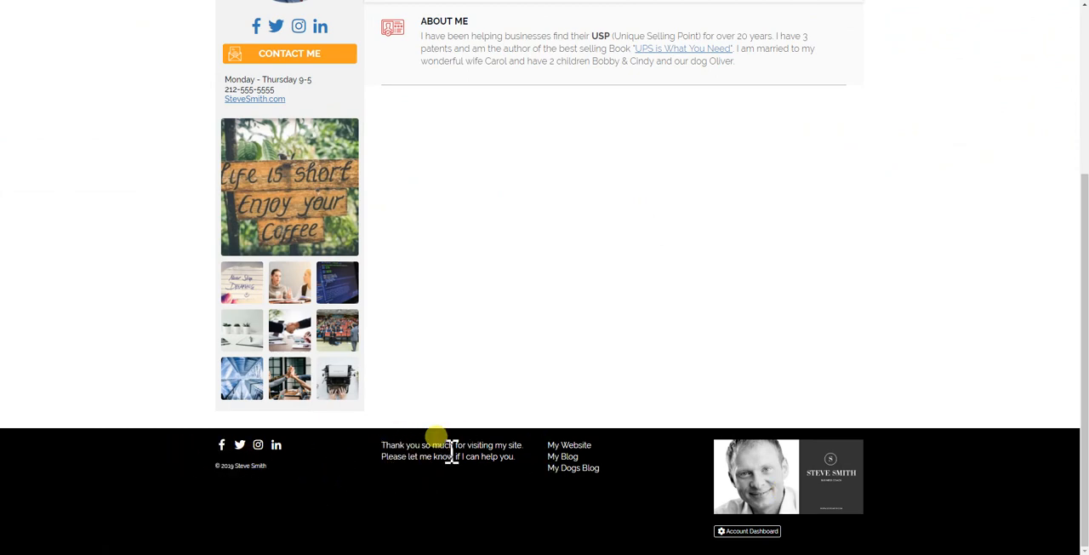